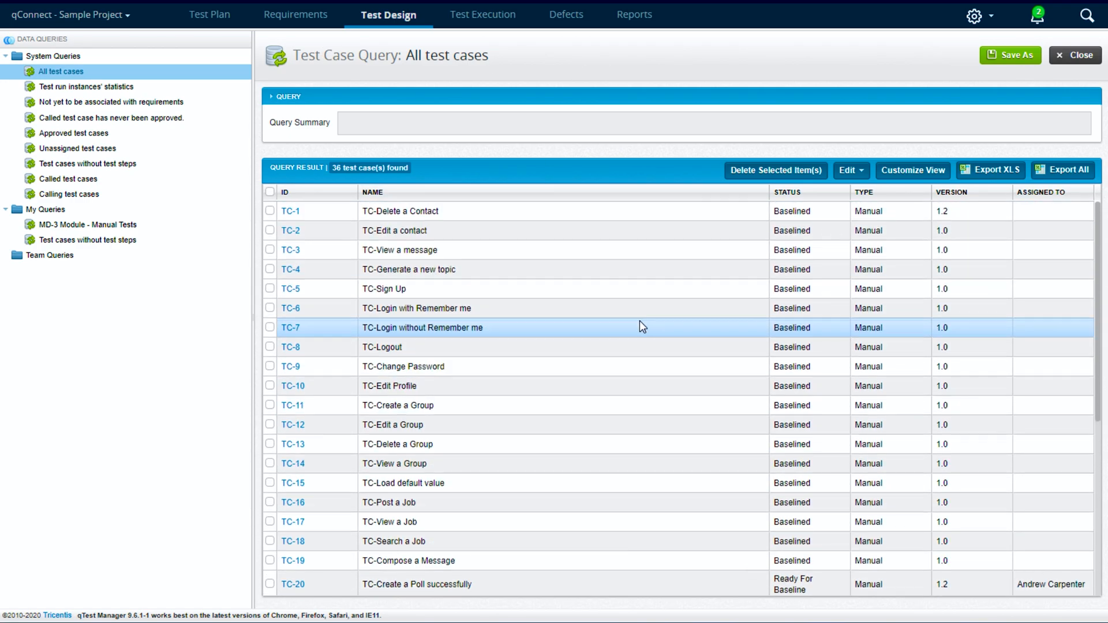
Switch from the project list to the Test Execution area
left_click(67, 14)
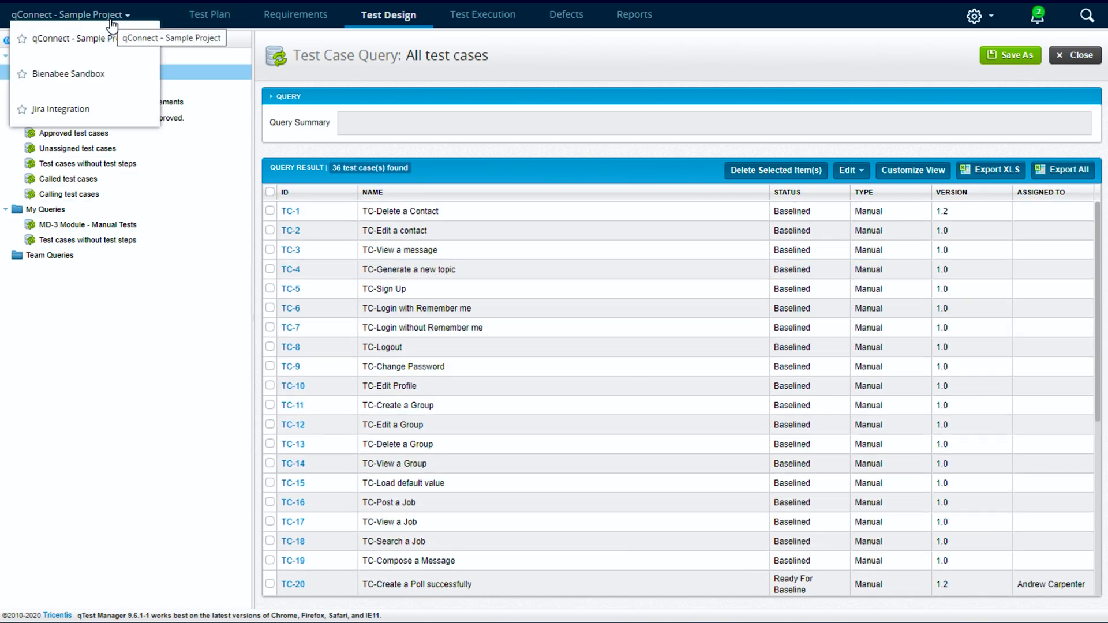
left_click(483, 14)
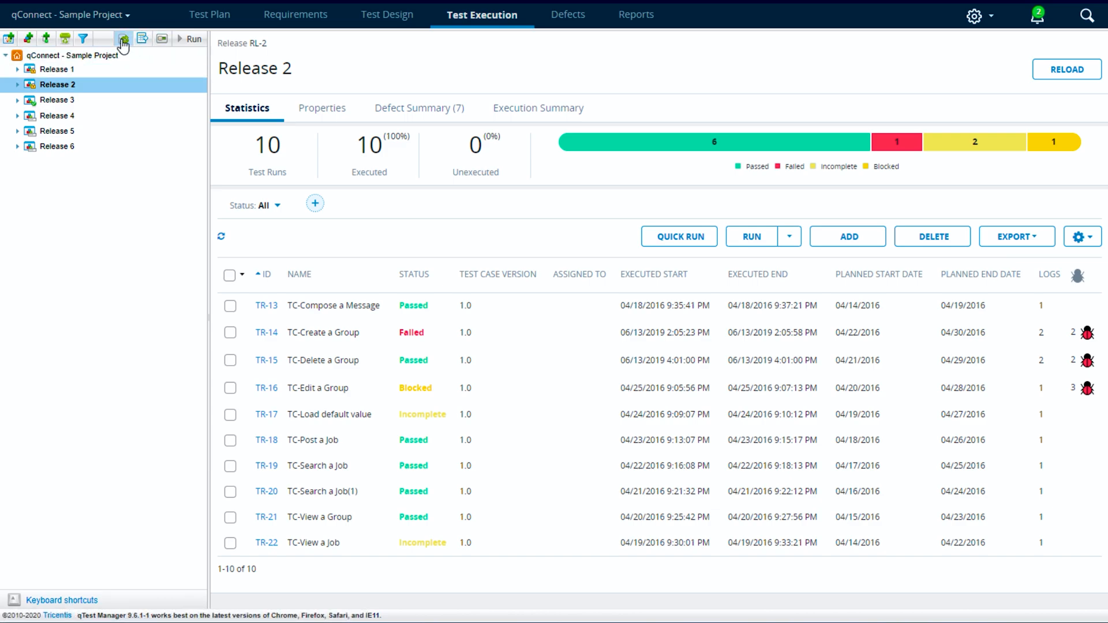
left_click(123, 38)
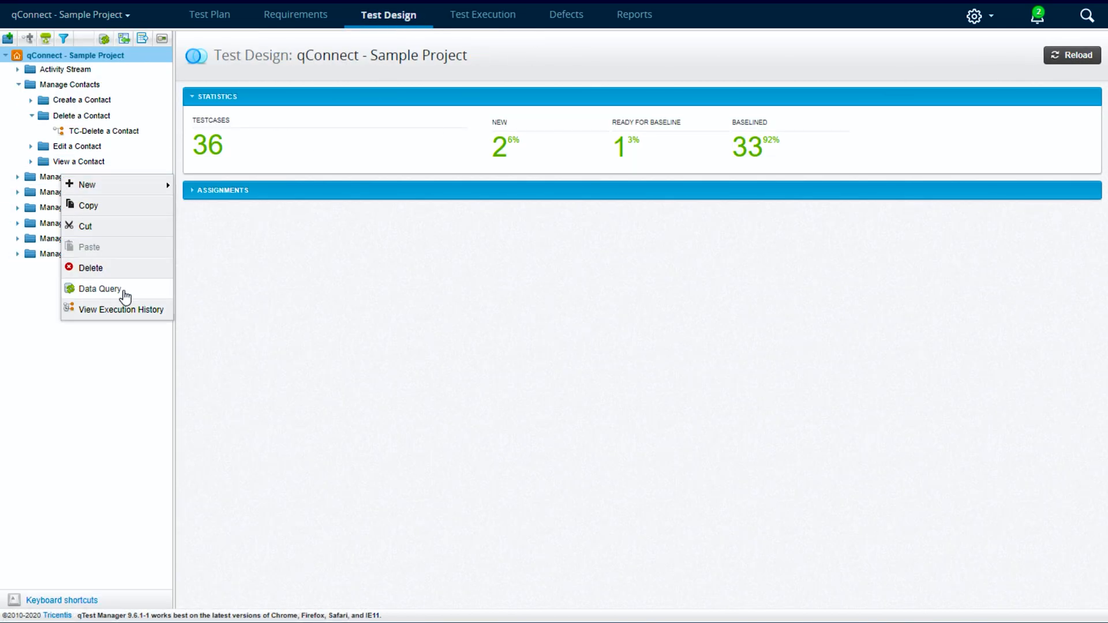
Query a module's five test cases, select them all, and try batch delete and approve
left_click(99, 289)
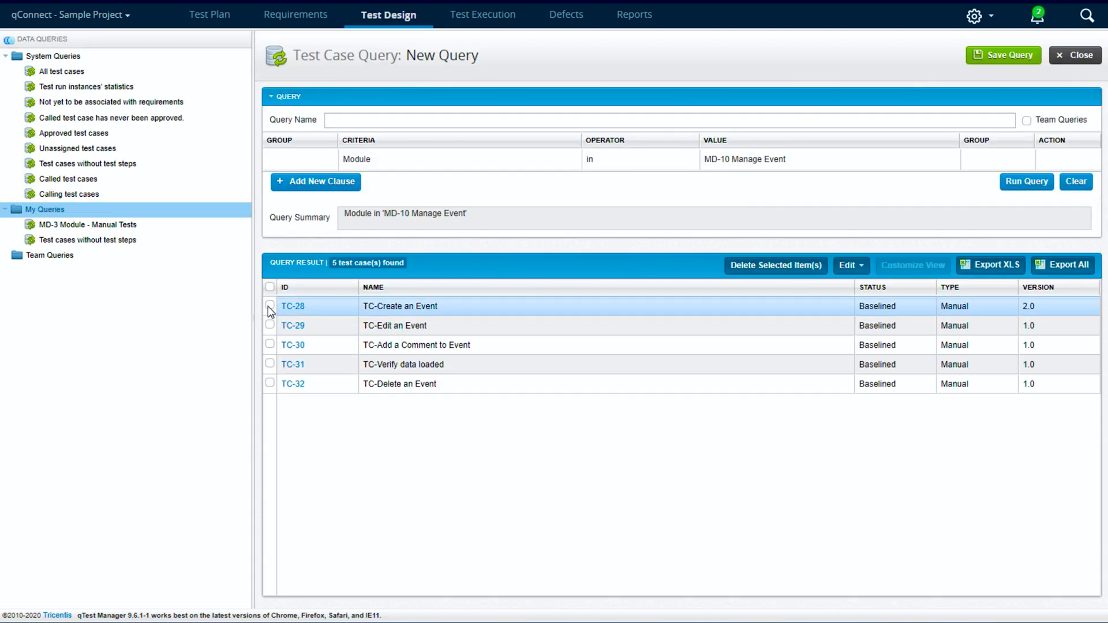
left_click(269, 287)
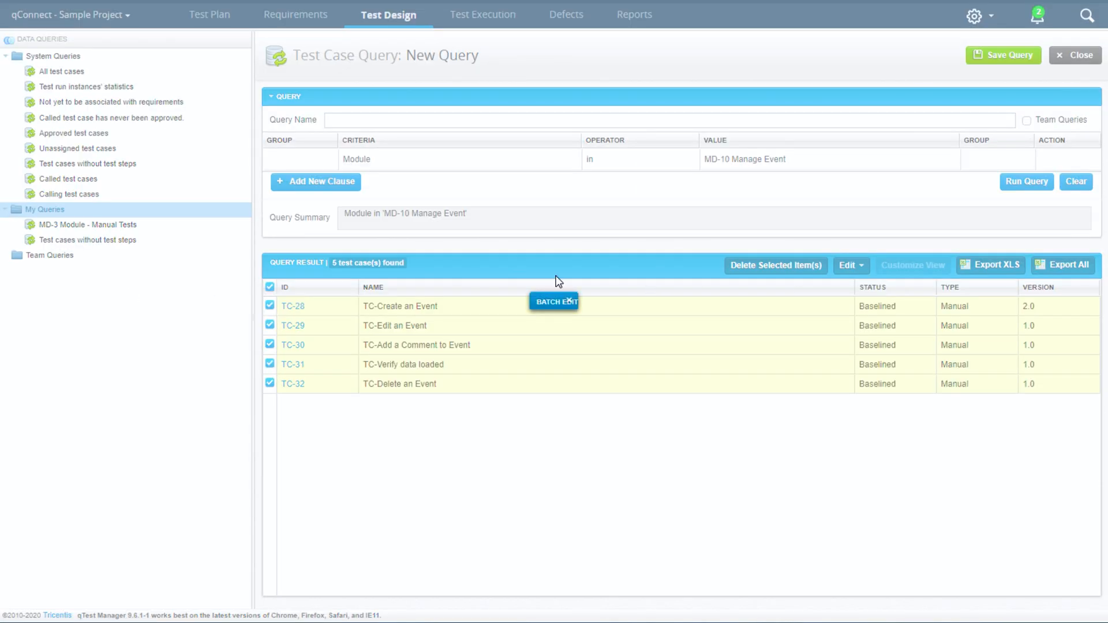
left_click(554, 301)
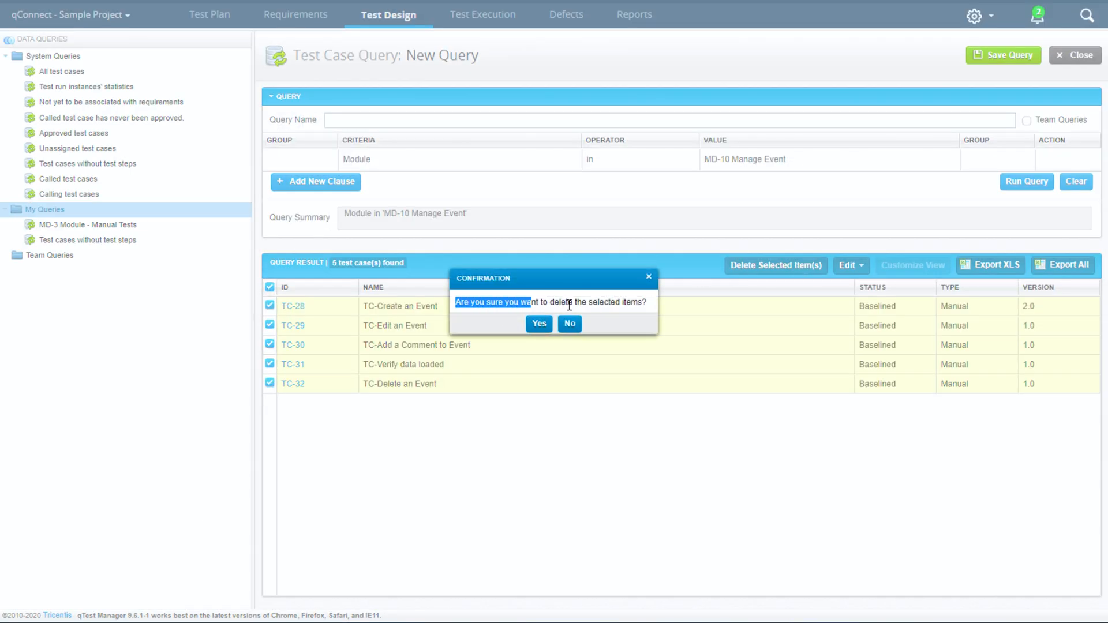
left_click(849, 265)
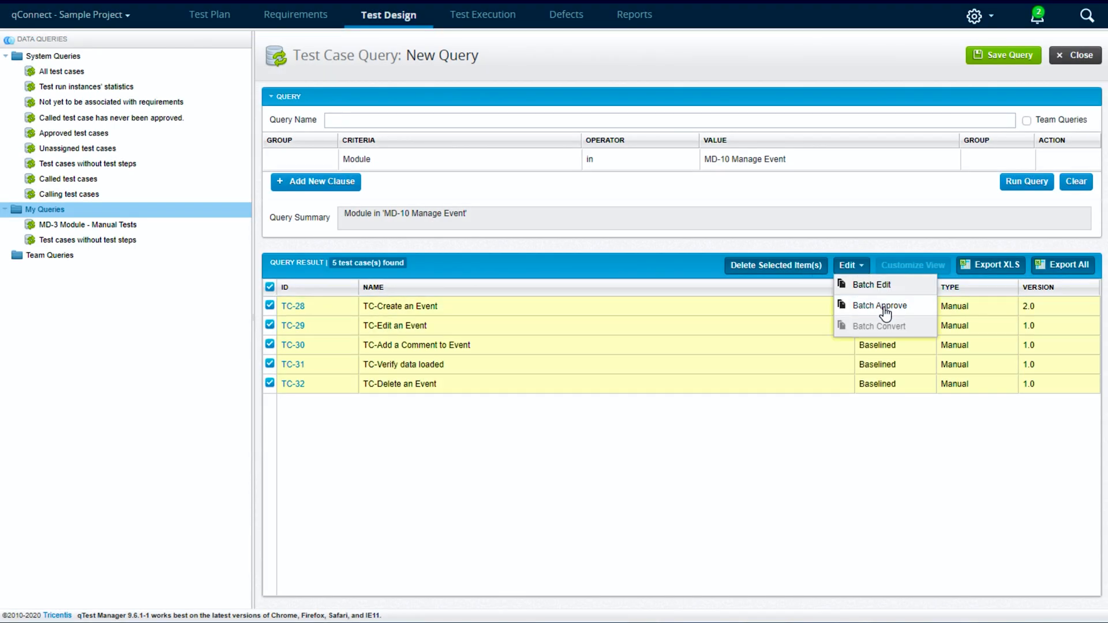
left_click(879, 305)
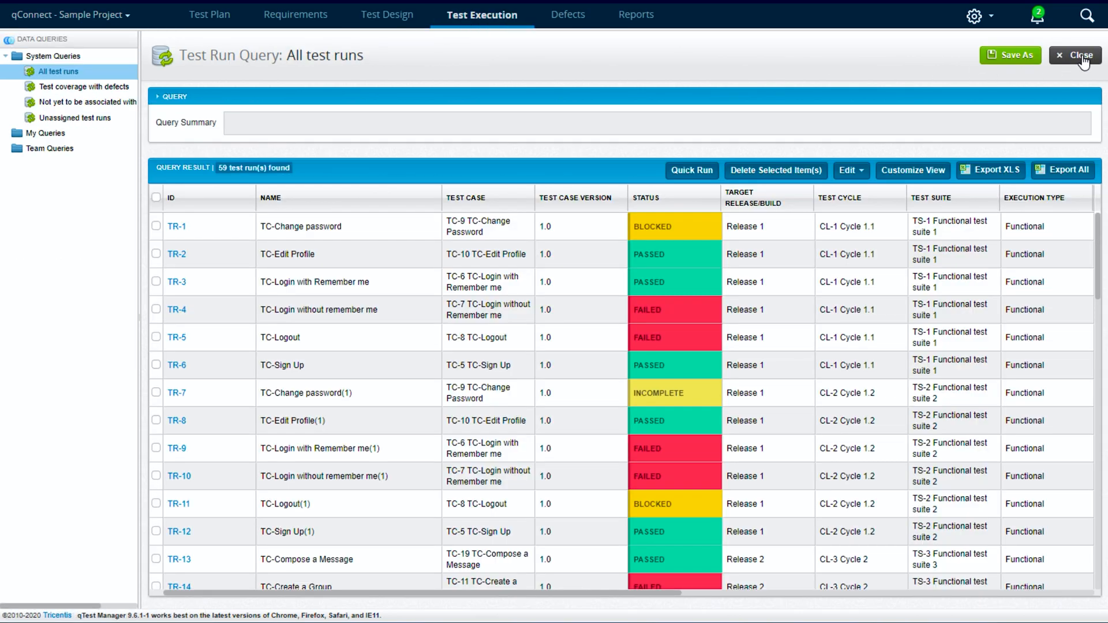
Close the test run query, view Defects by assignee, then return to Test Design's 36 test cases
left_click(564, 14)
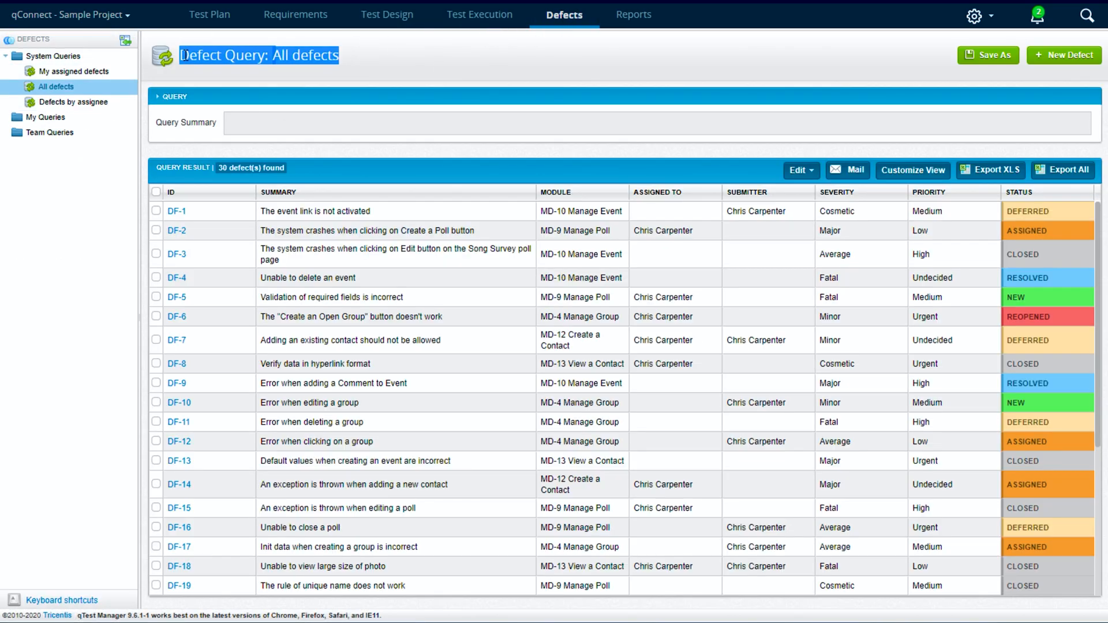
left_click(71, 102)
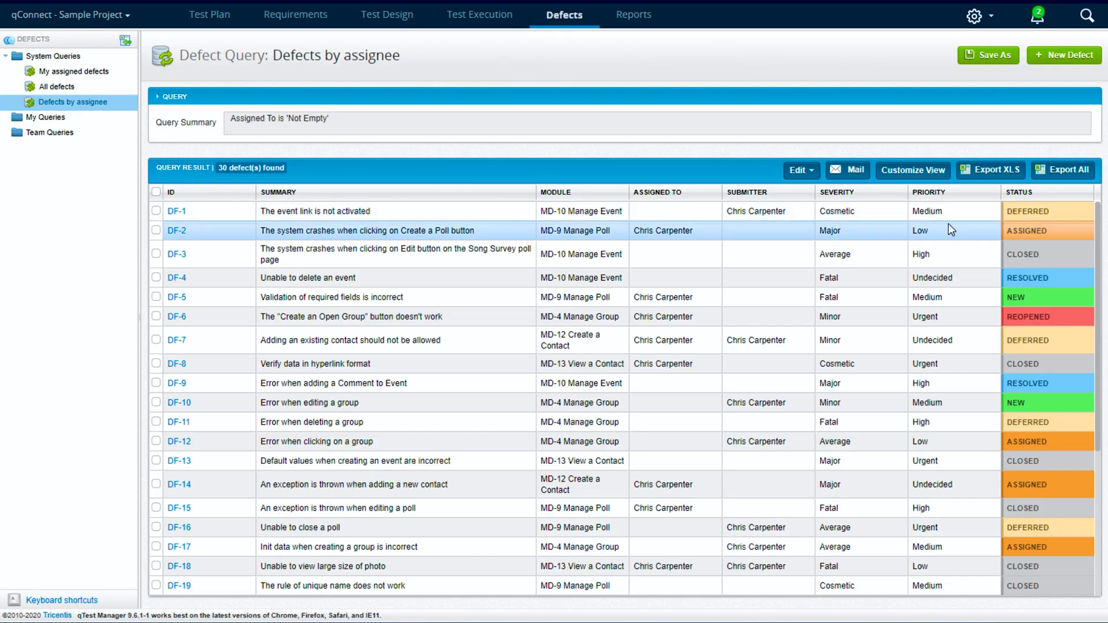
left_click(73, 71)
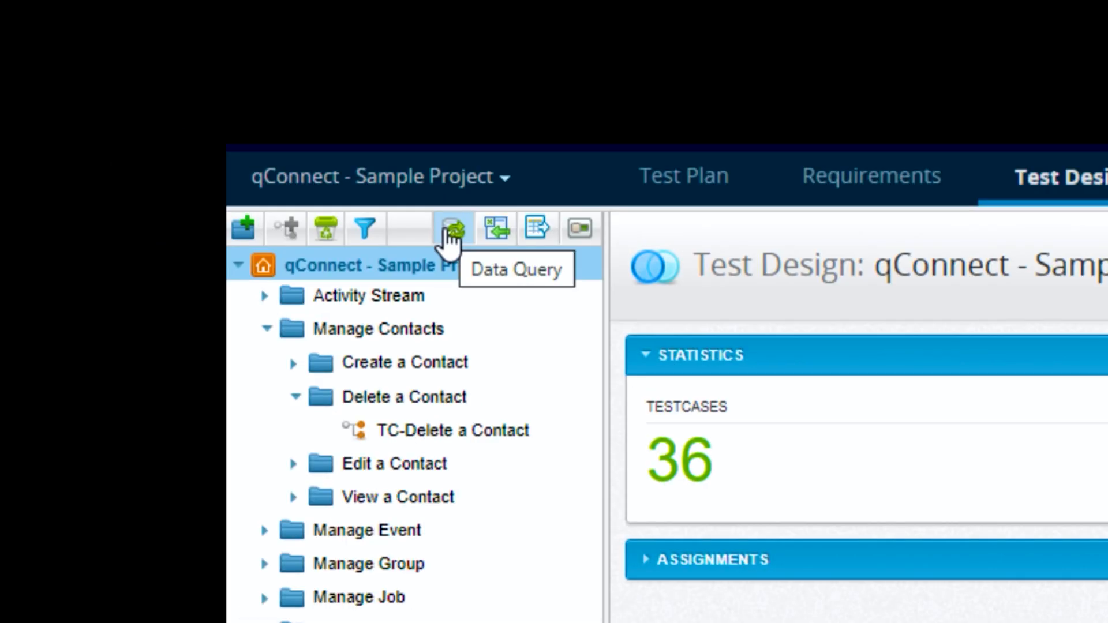
left_click(453, 228)
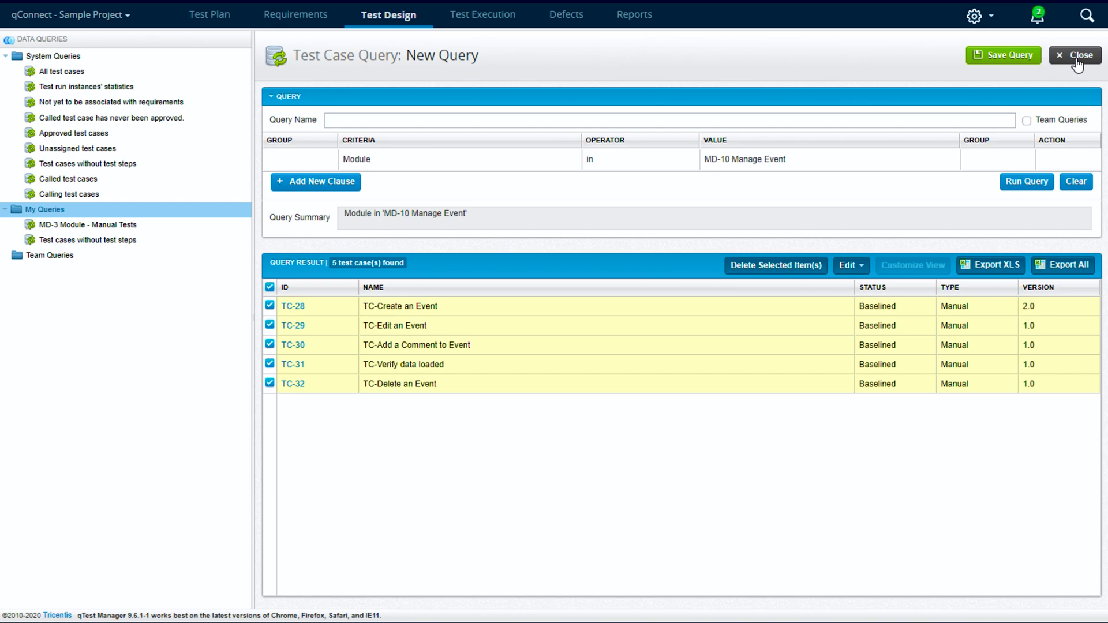
left_click(1075, 55)
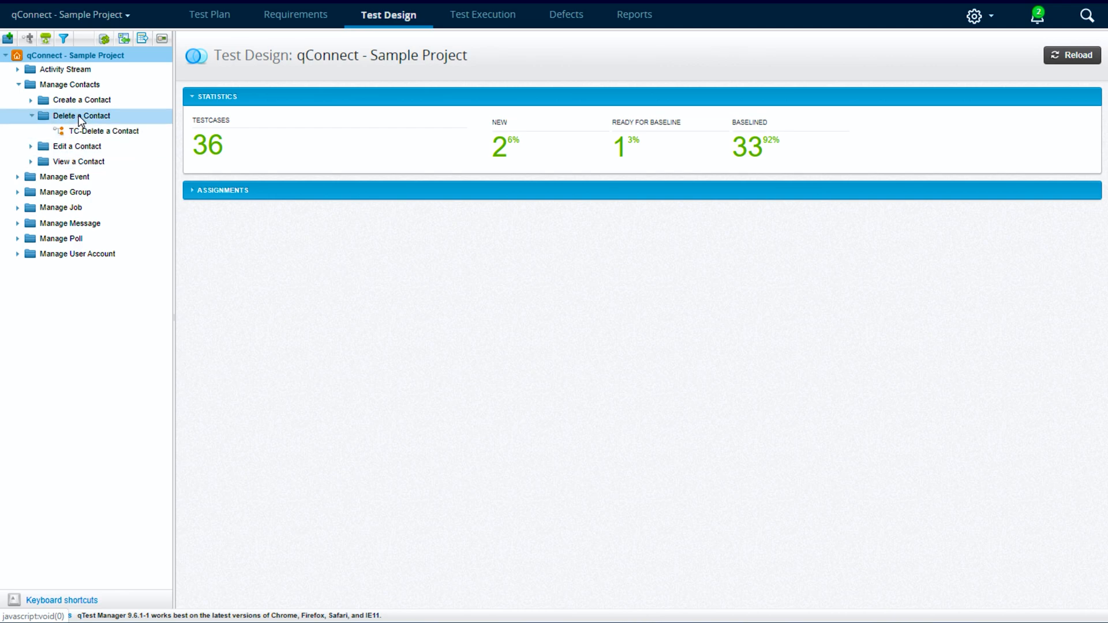
Run a Data Query on the Delete a Contact module, returning TC-1
left_click(82, 116)
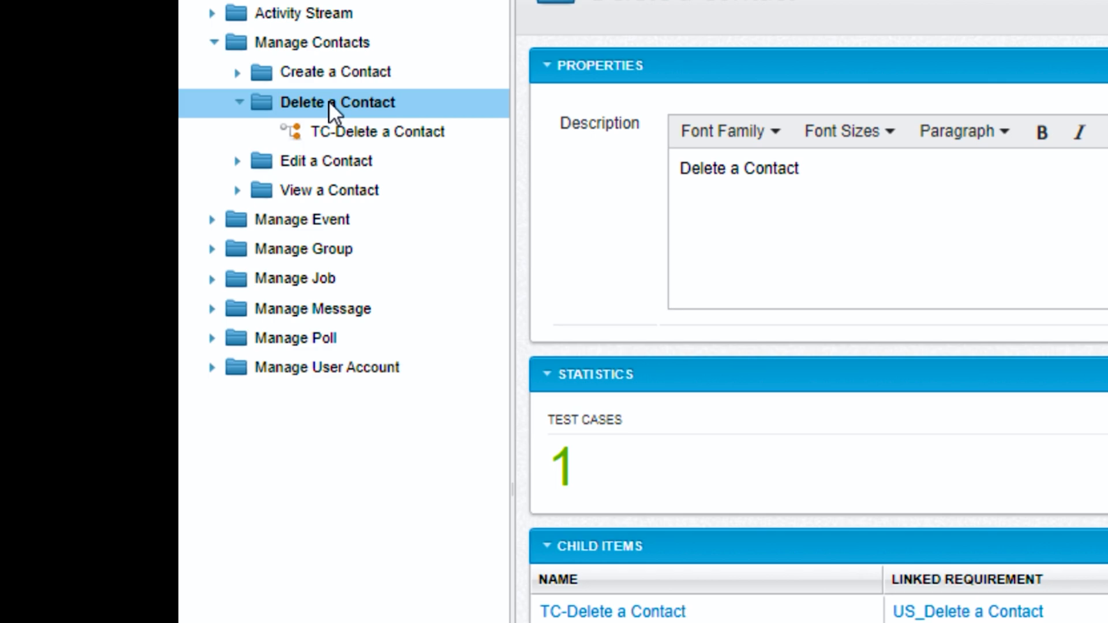
right_click(338, 101)
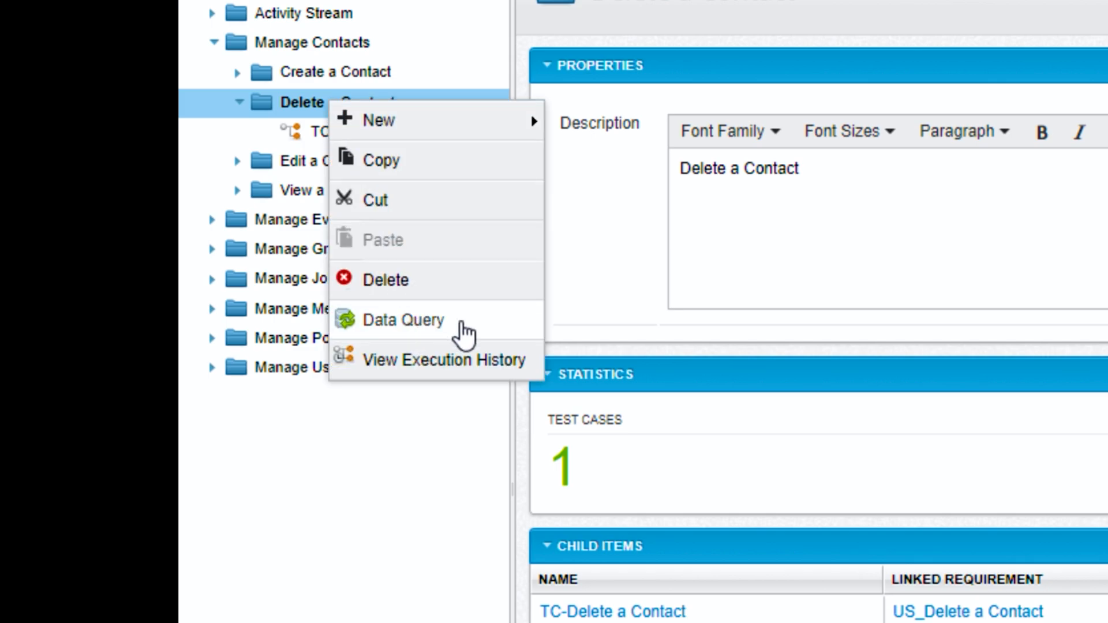
left_click(404, 319)
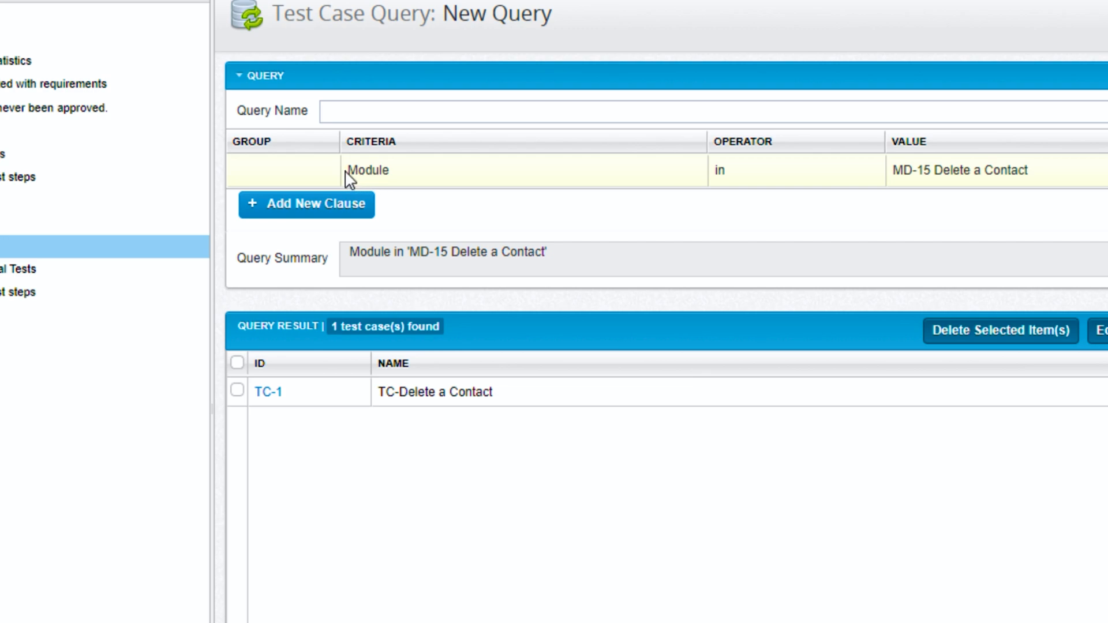
mouse_move(1039, 189)
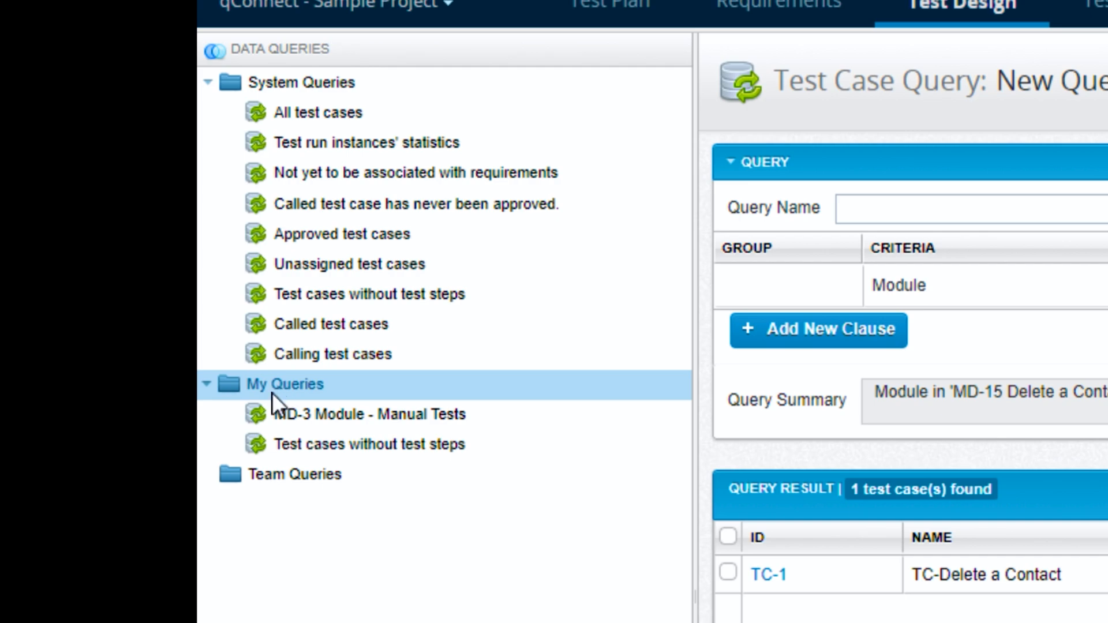
Expand System Queries and run the Approved test cases query
left_click(293, 475)
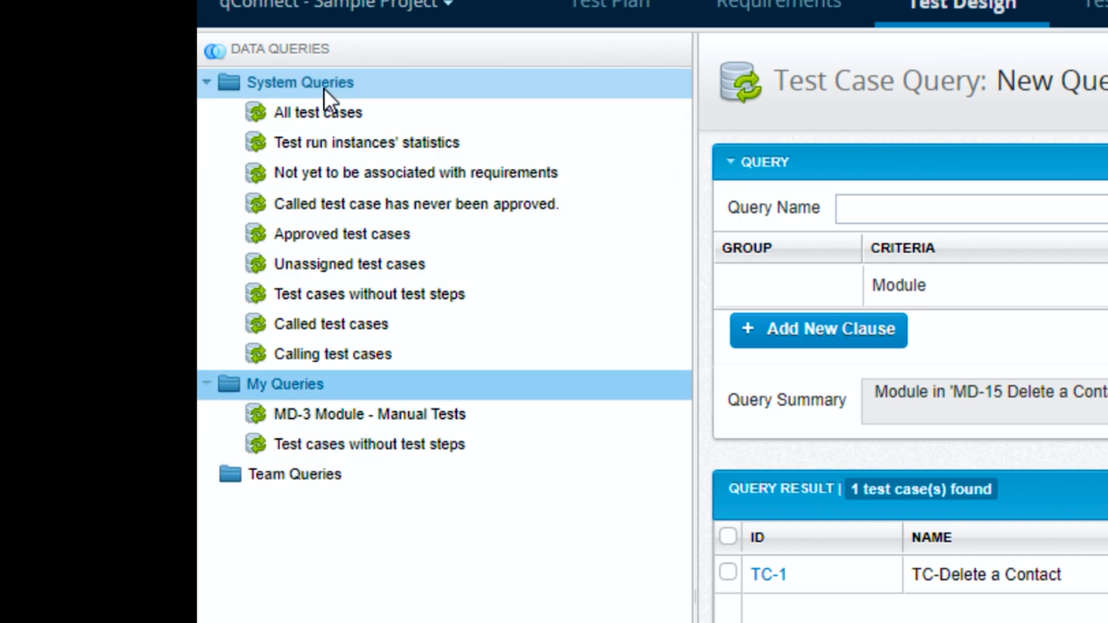
left_click(317, 113)
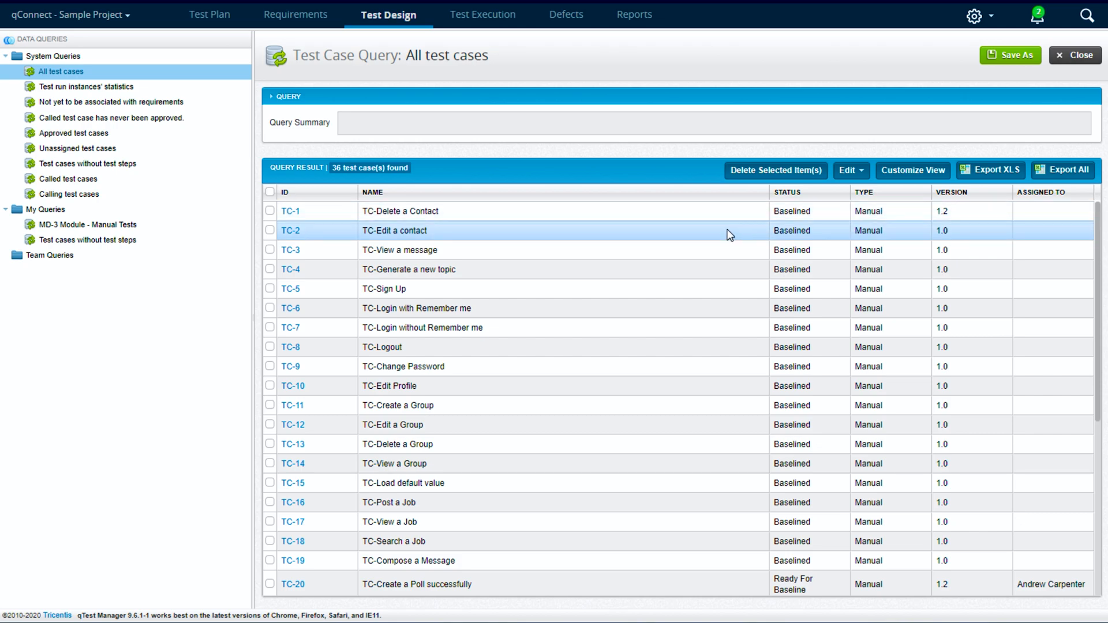
scroll("down", 3)
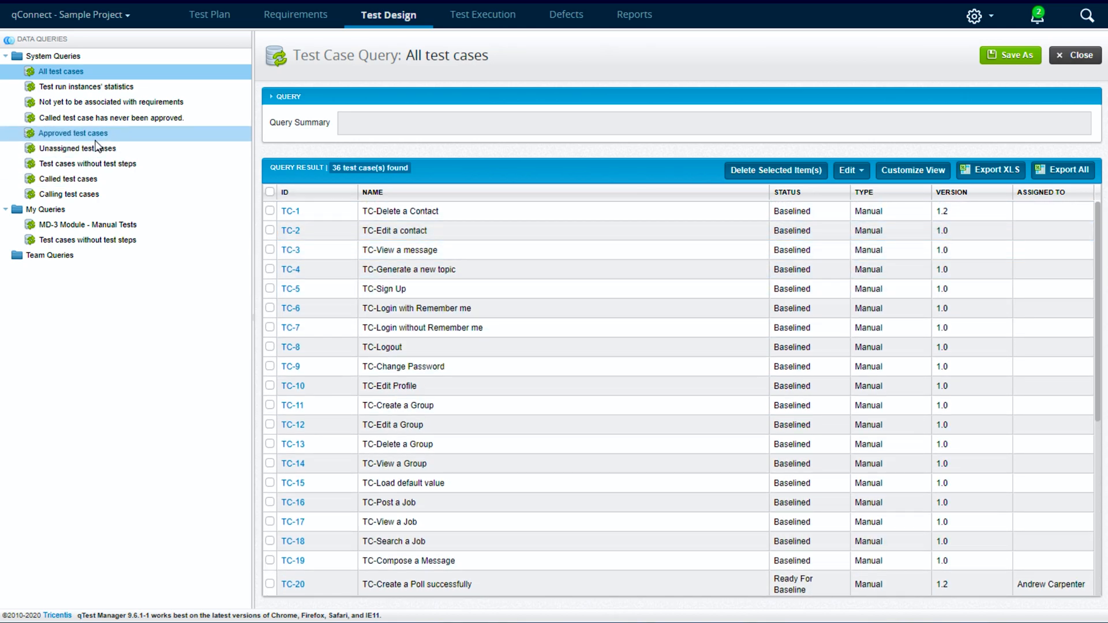
left_click(73, 133)
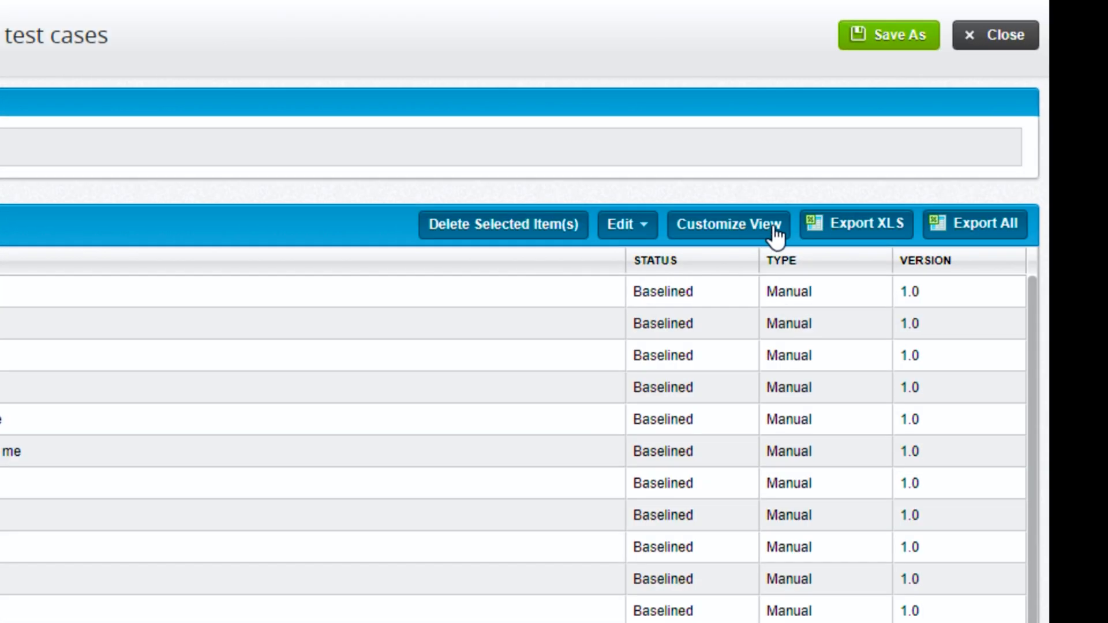
Add the Assigned To column to the 27 approved test case results
left_click(729, 224)
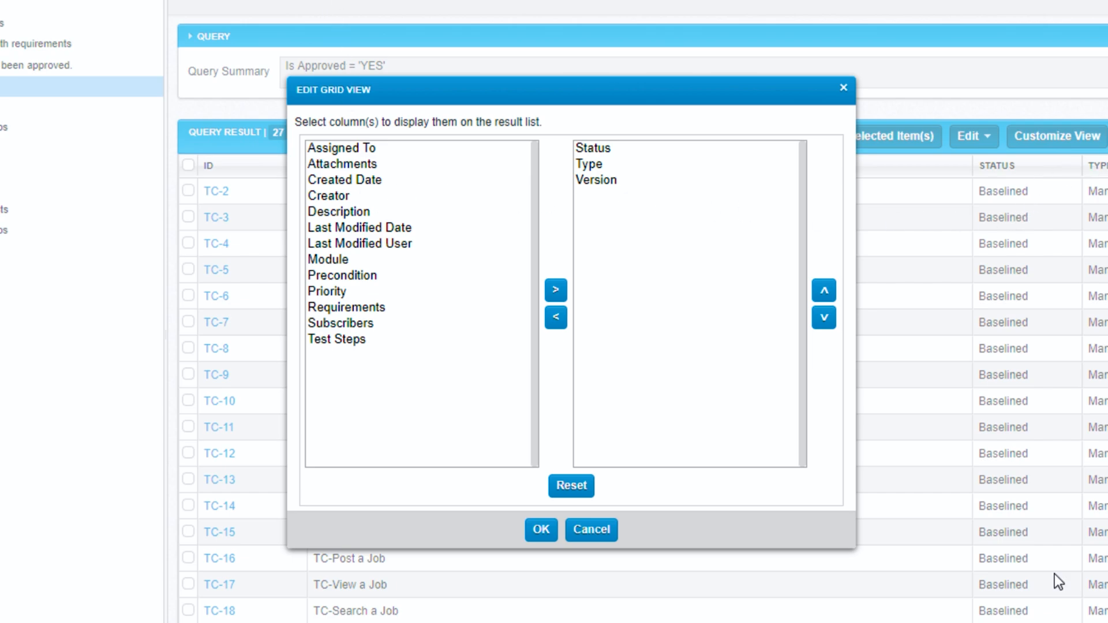
mouse_move(355, 148)
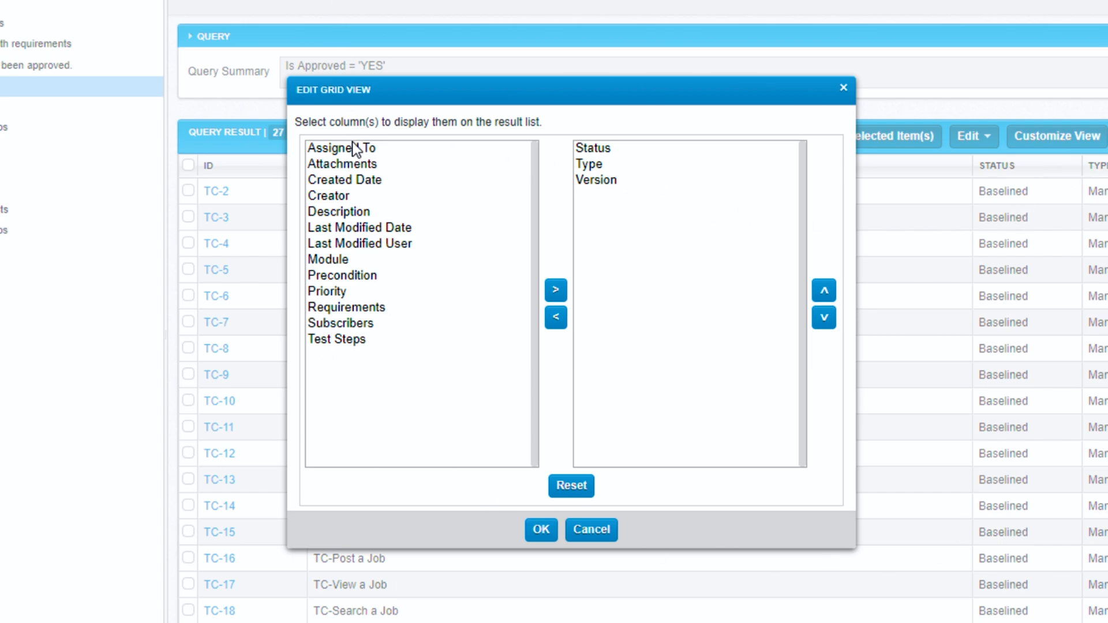
left_click(556, 290)
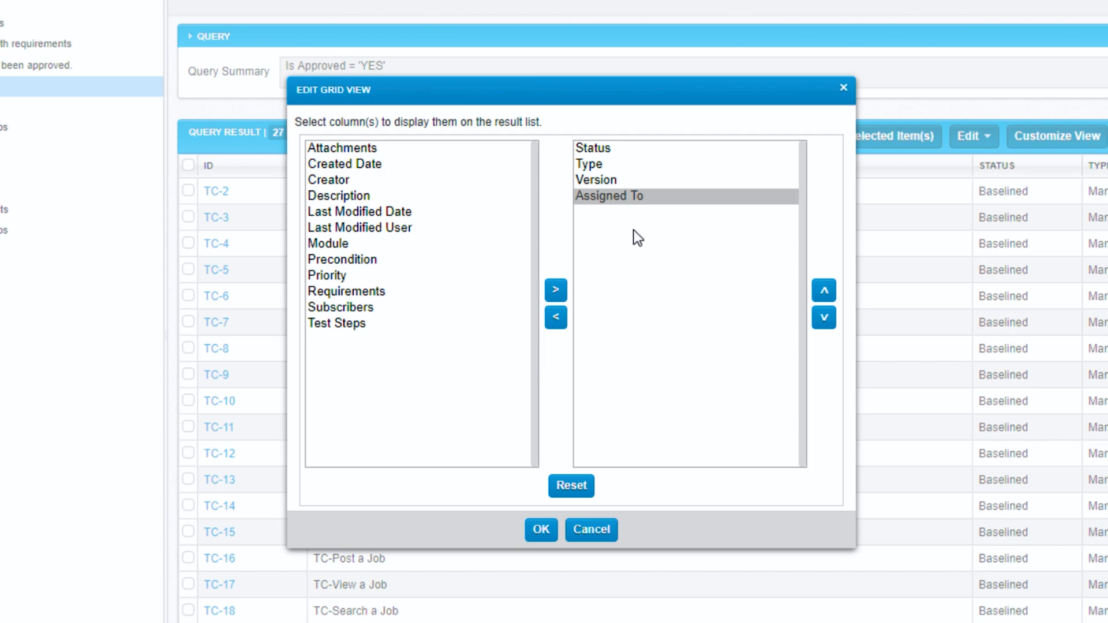
left_click(541, 529)
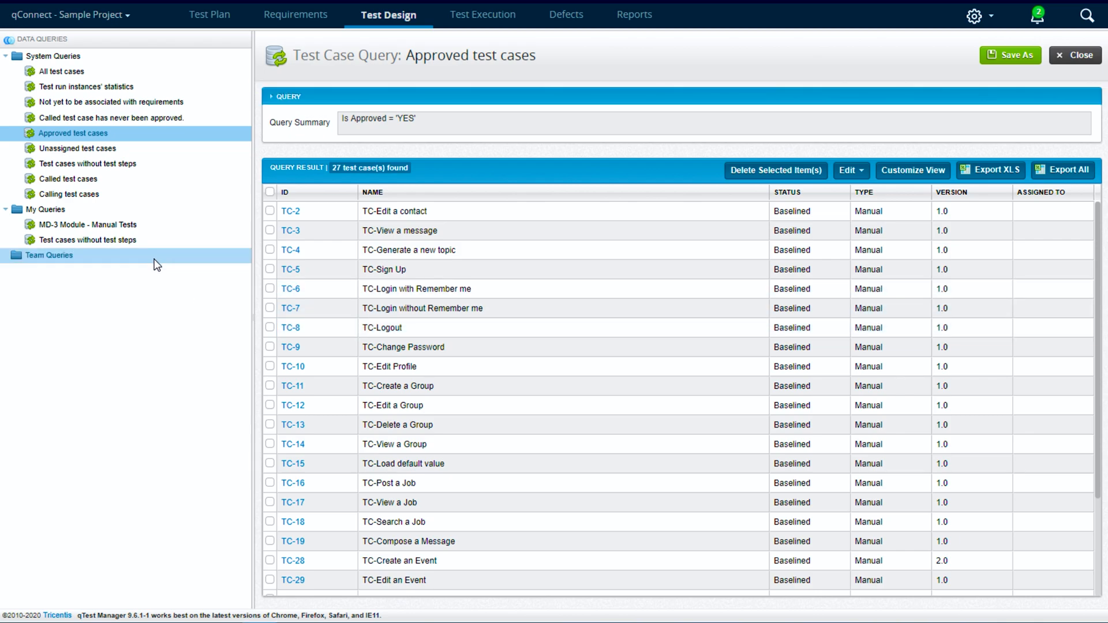
left_click(45, 208)
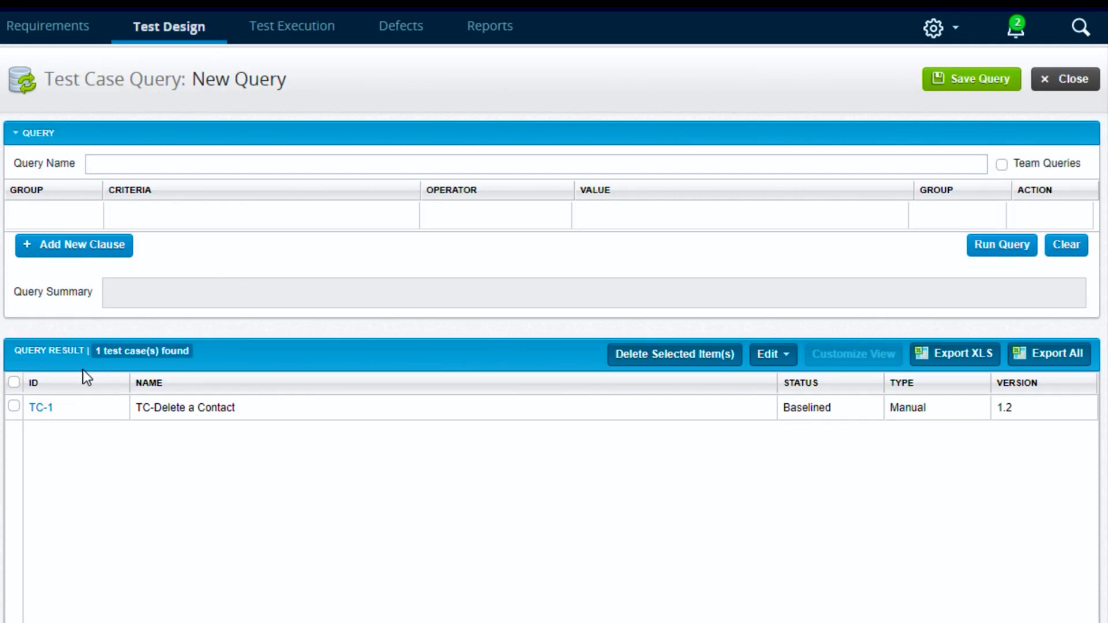
Create query 'Assigned to myself' filtering Assigned To = Andrew Carpenter, returning 8 test cases
left_click(75, 245)
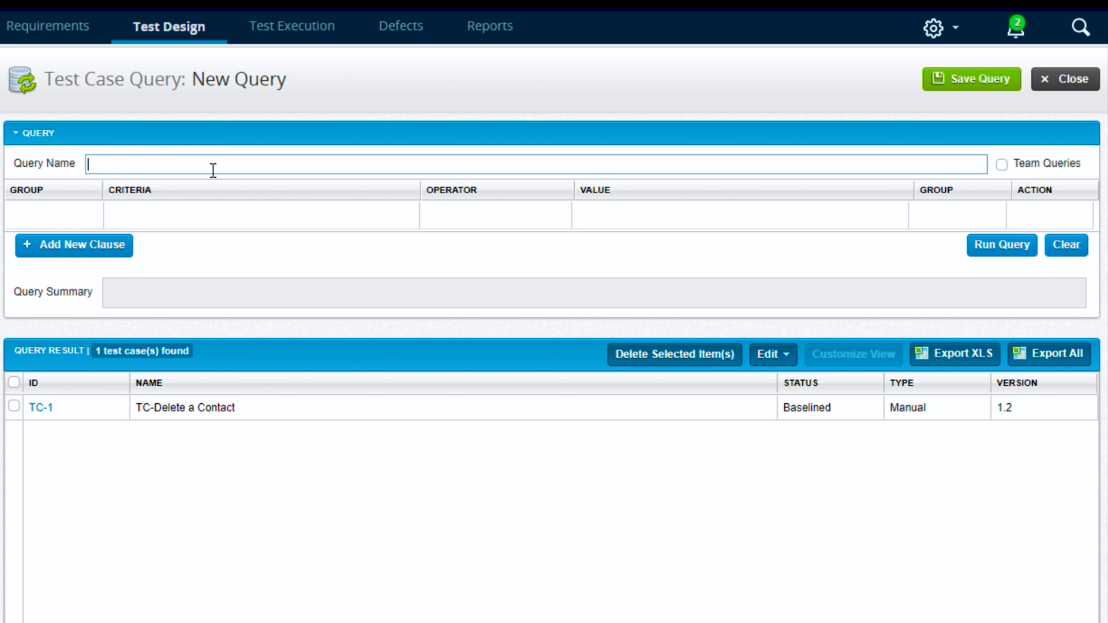
type("Assigned to myself")
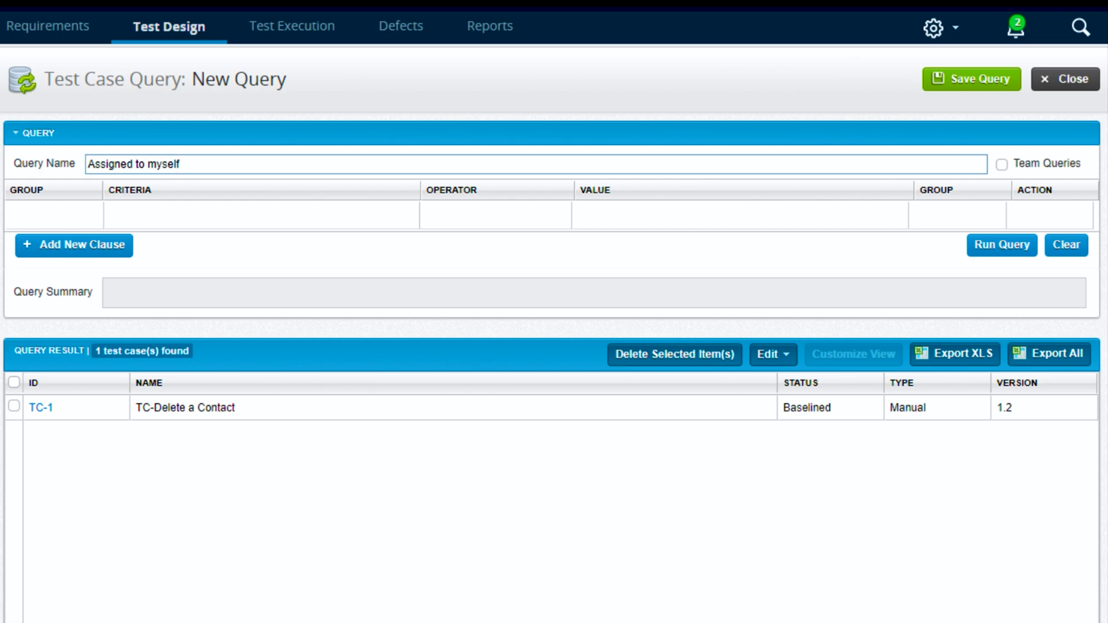
left_click(73, 245)
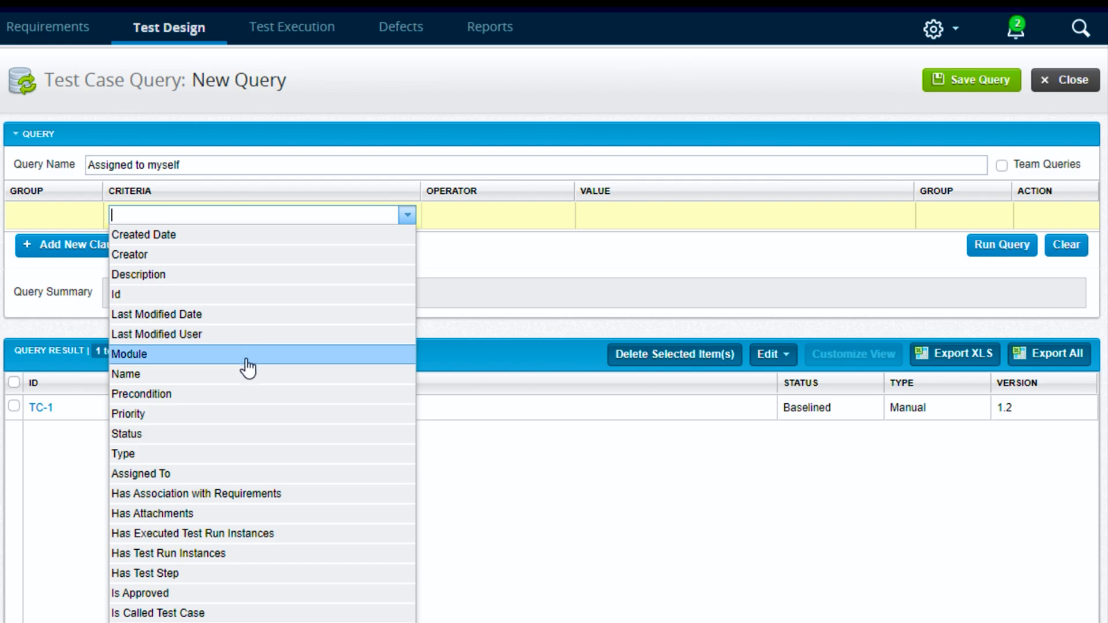
left_click(141, 473)
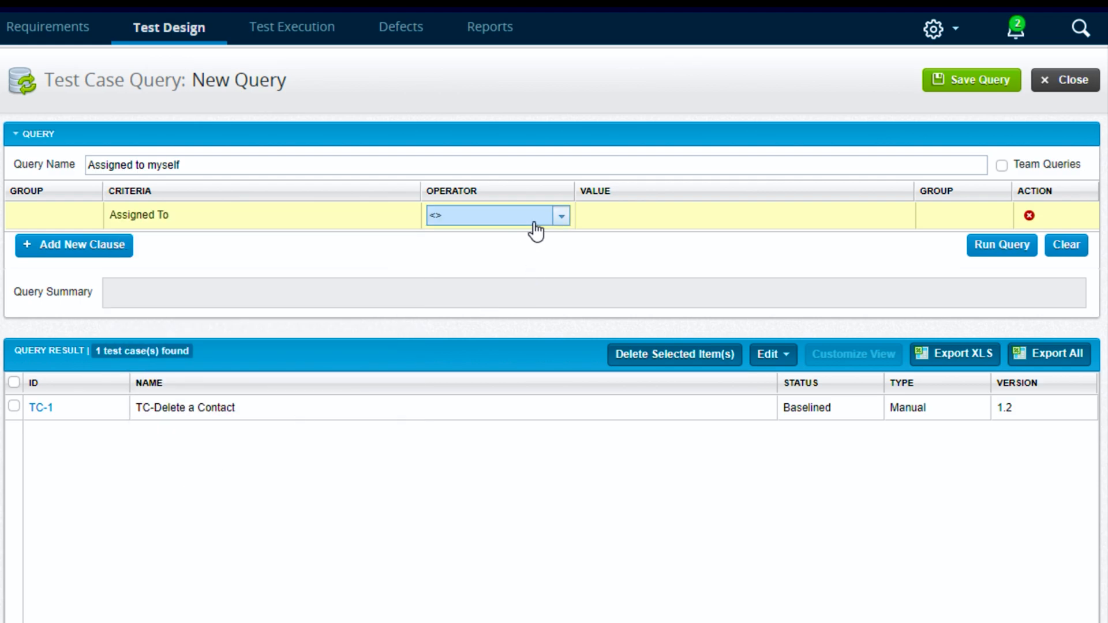
left_click(497, 216)
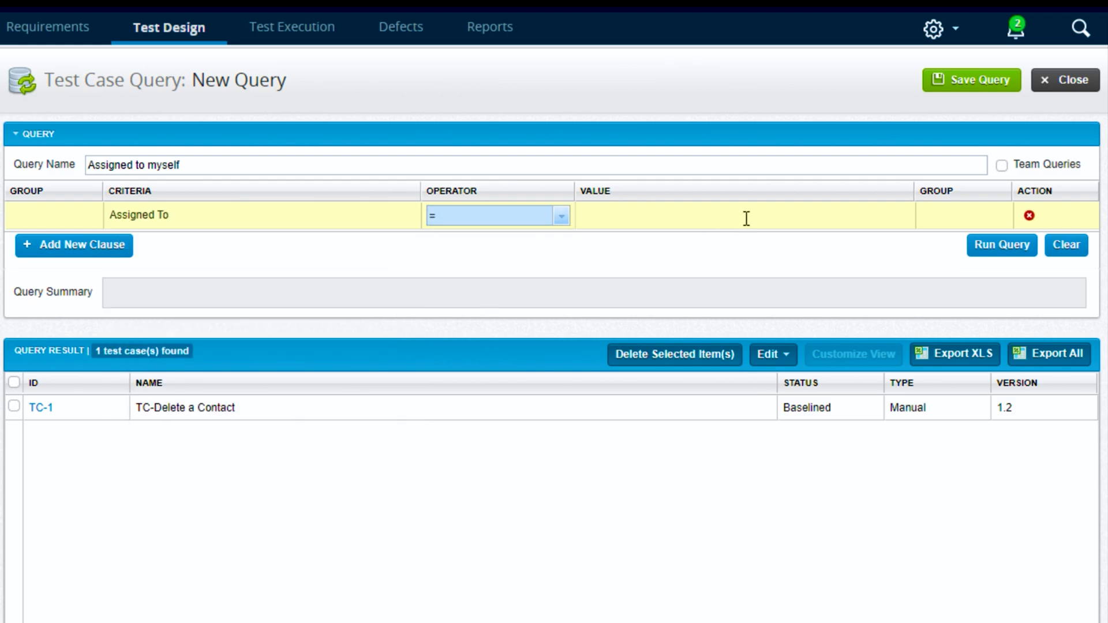
type("Andrew Carpenter")
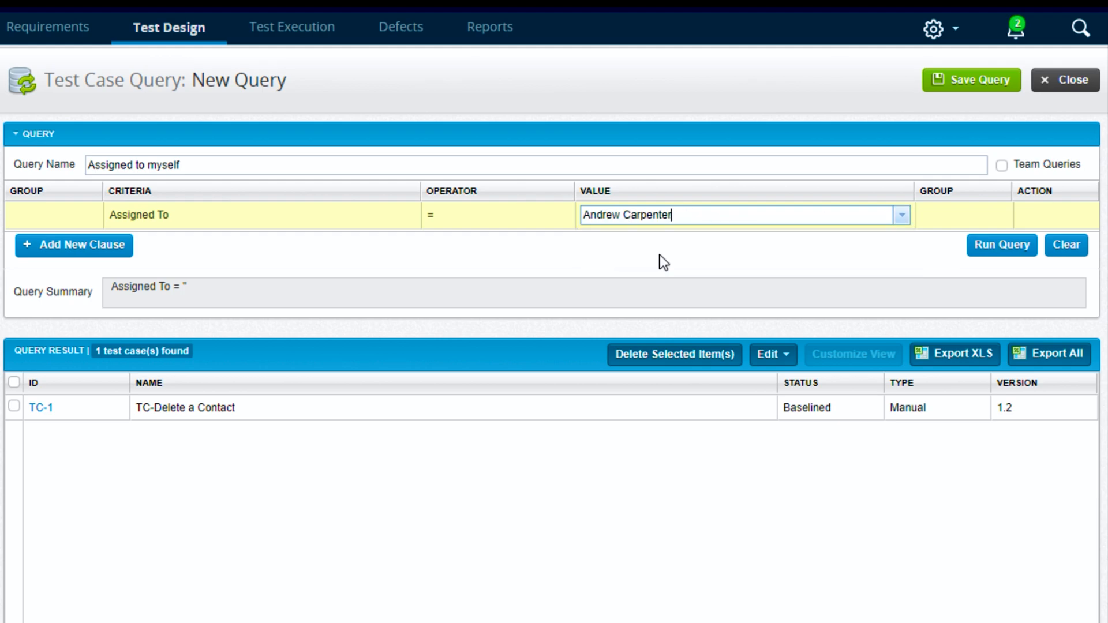
left_click(1001, 245)
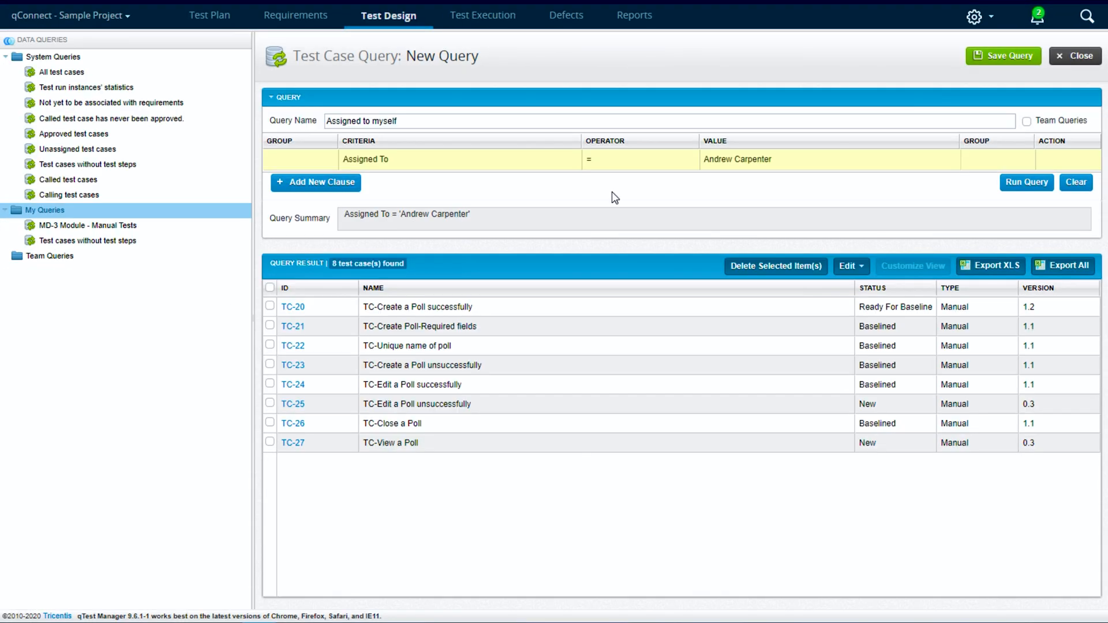
mouse_move(941, 60)
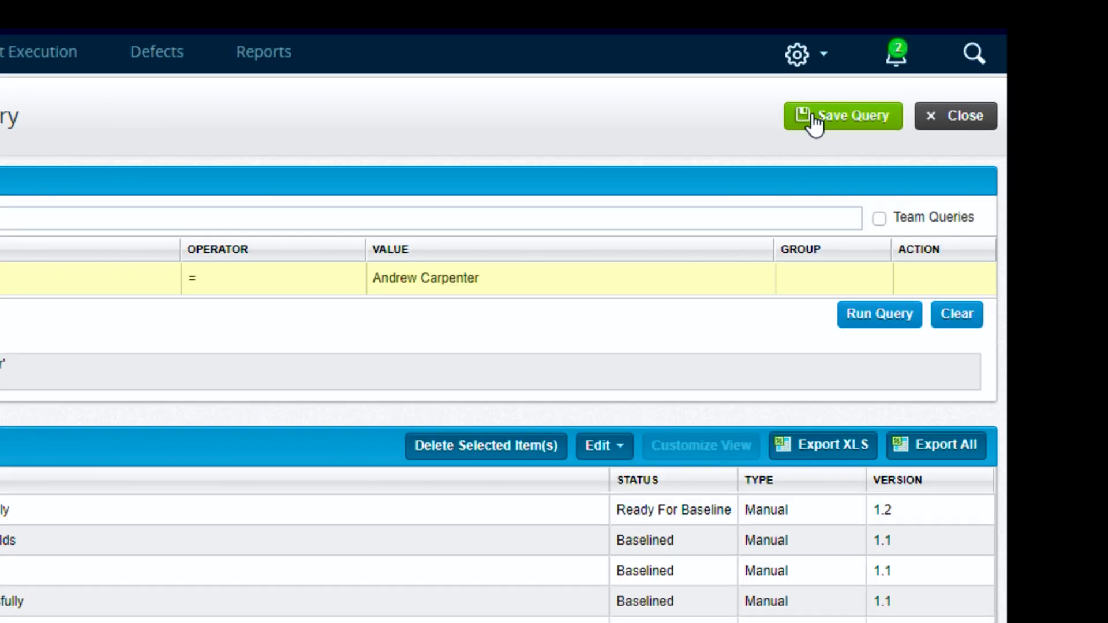
Save 'Assigned to myself' as an unshared personal query listed under My Queries
left_click(842, 115)
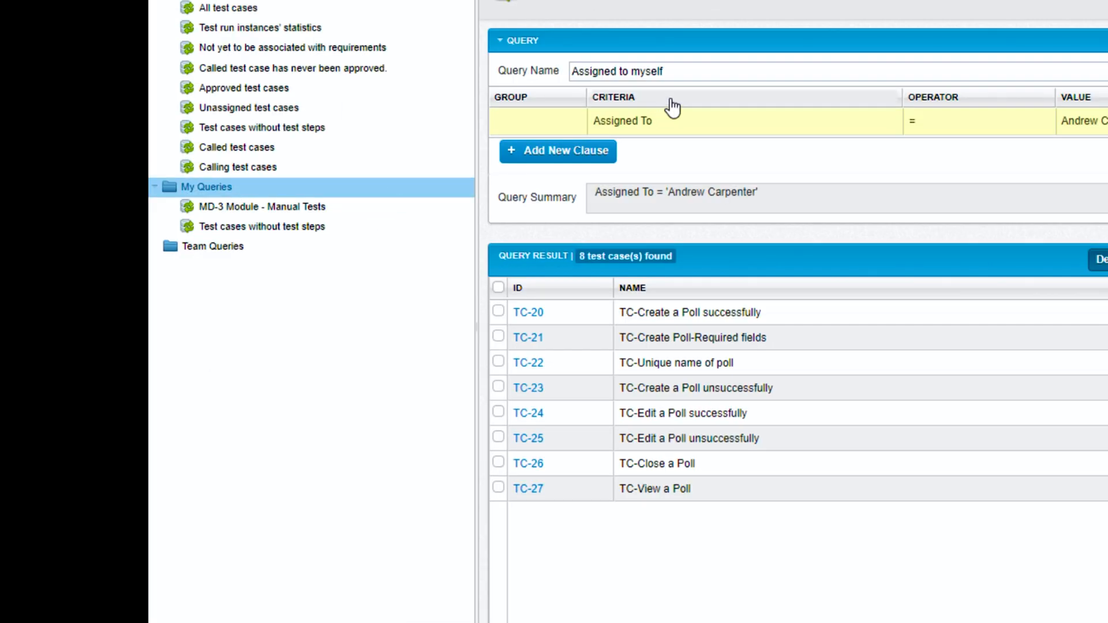
left_click(705, 70)
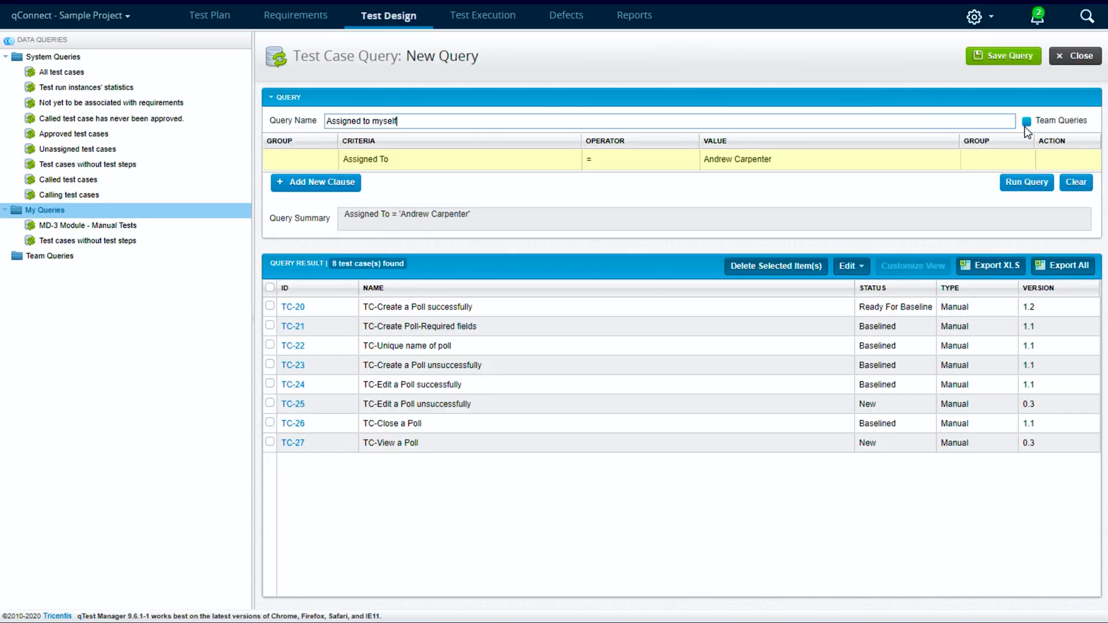
left_click(1027, 121)
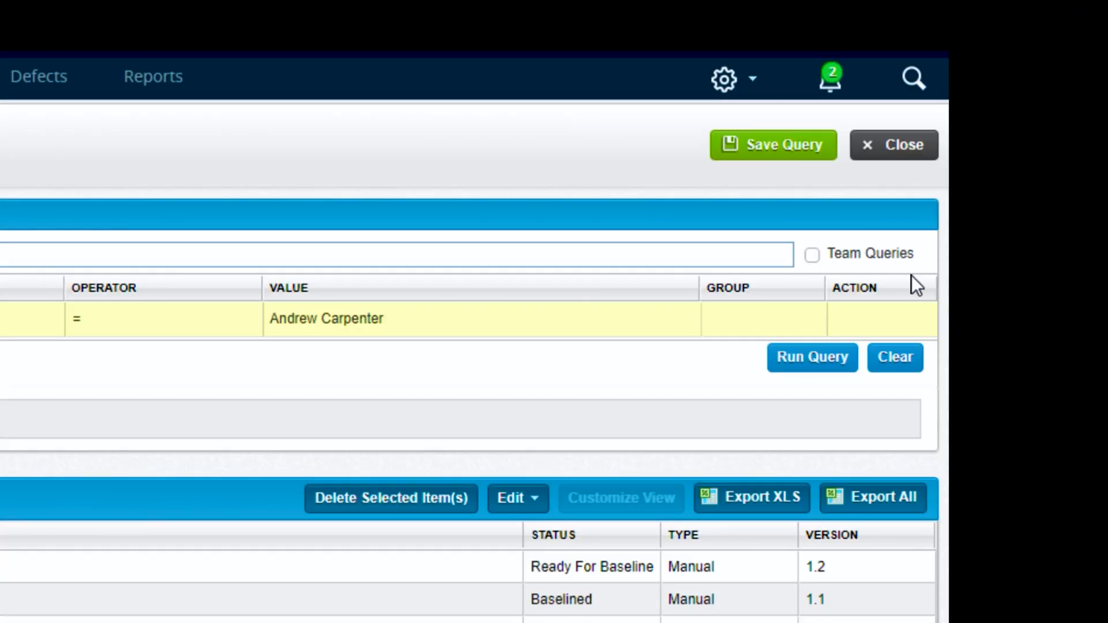
left_click(812, 254)
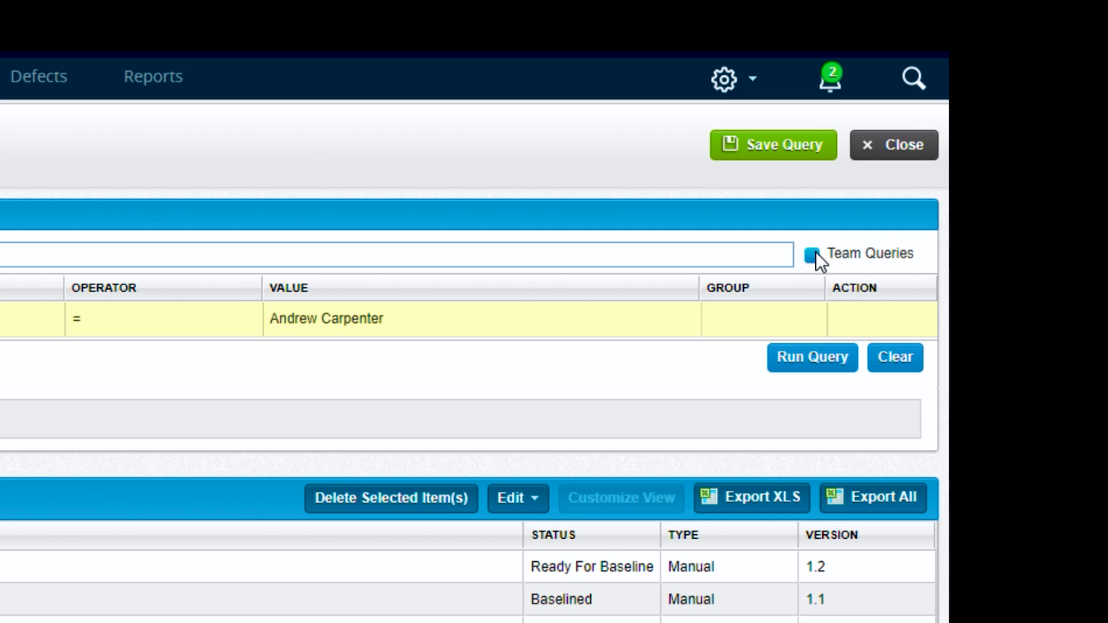
left_click(811, 256)
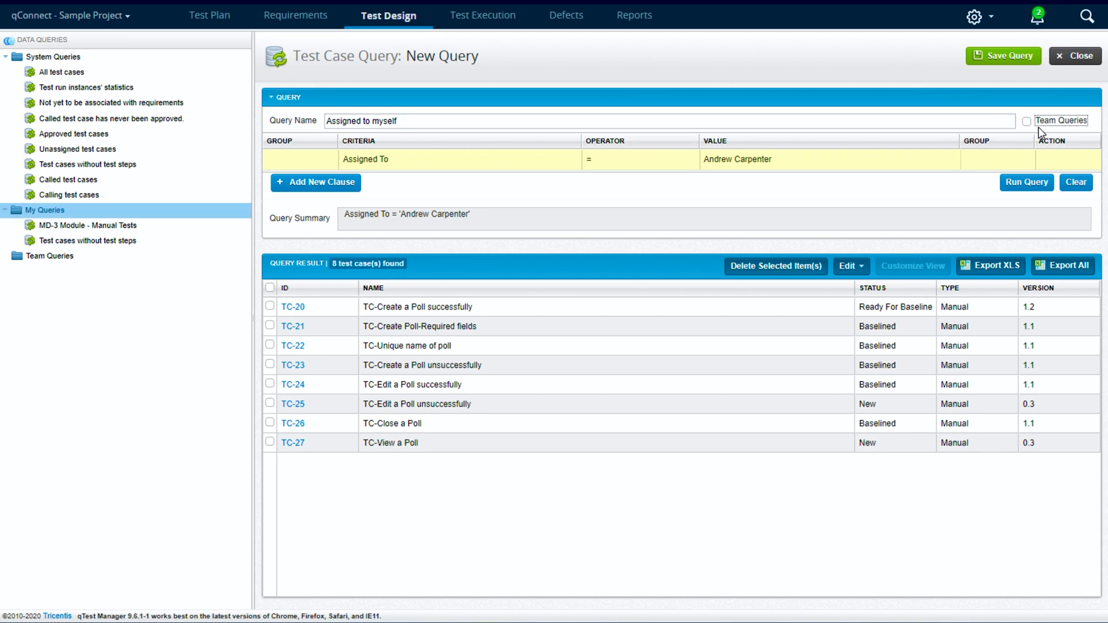
left_click(1003, 56)
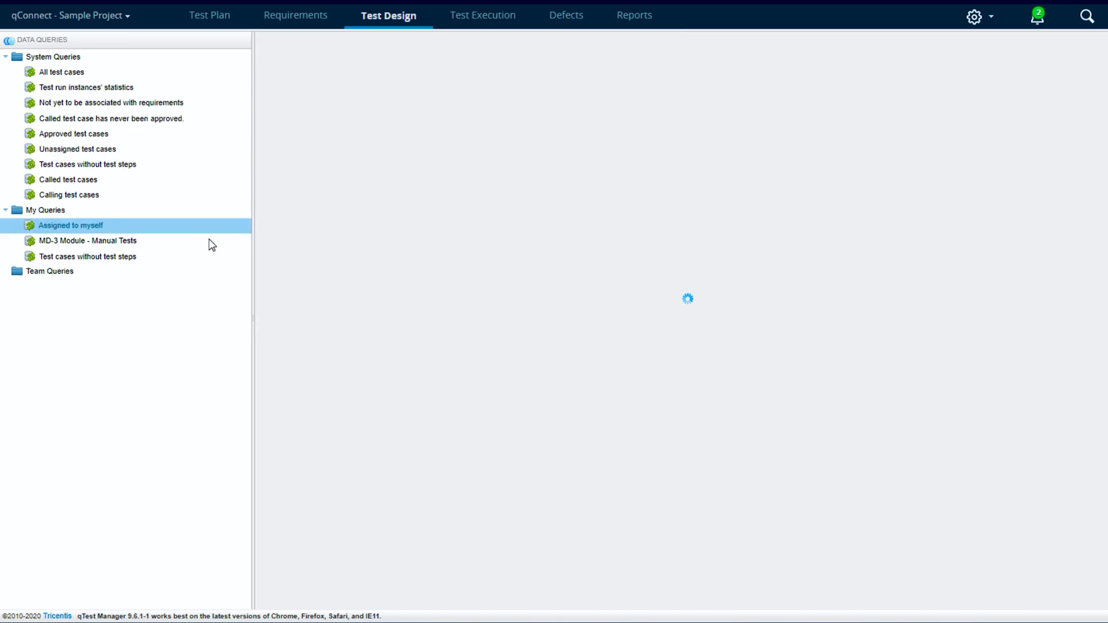
left_click(71, 225)
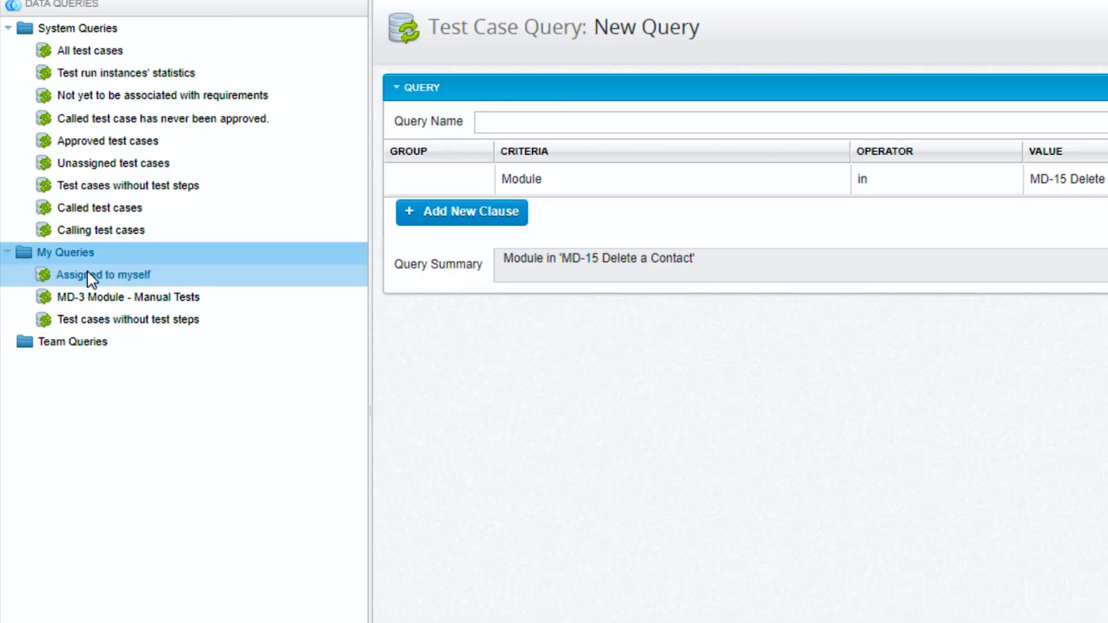
Save the Delete a Contact module query as shared 'Team Query' and open it
left_click(1027, 182)
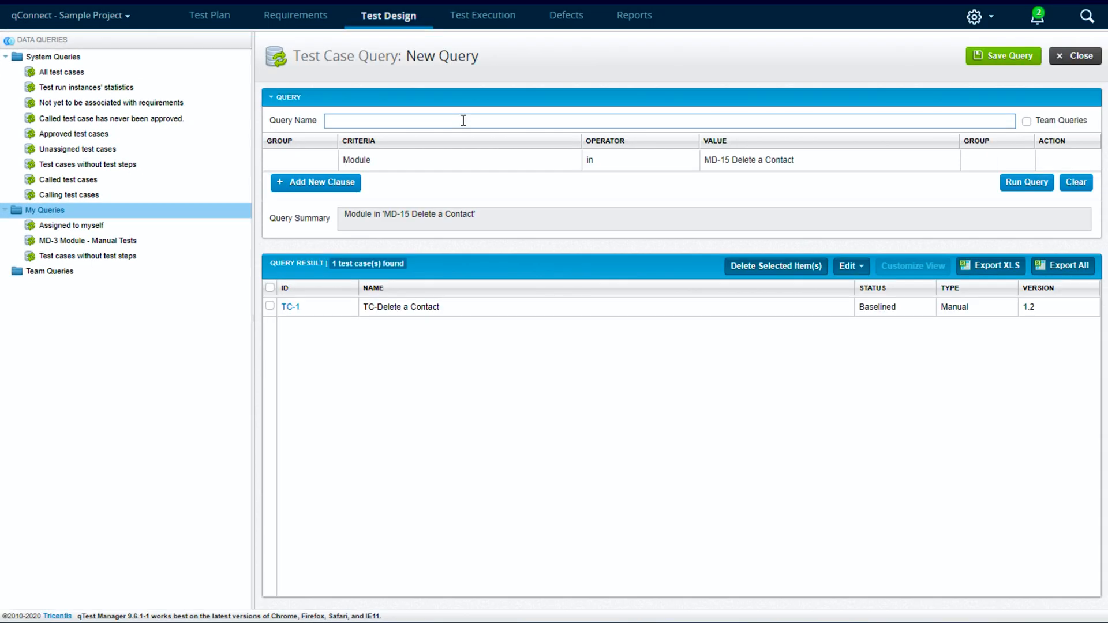
type("Team Query")
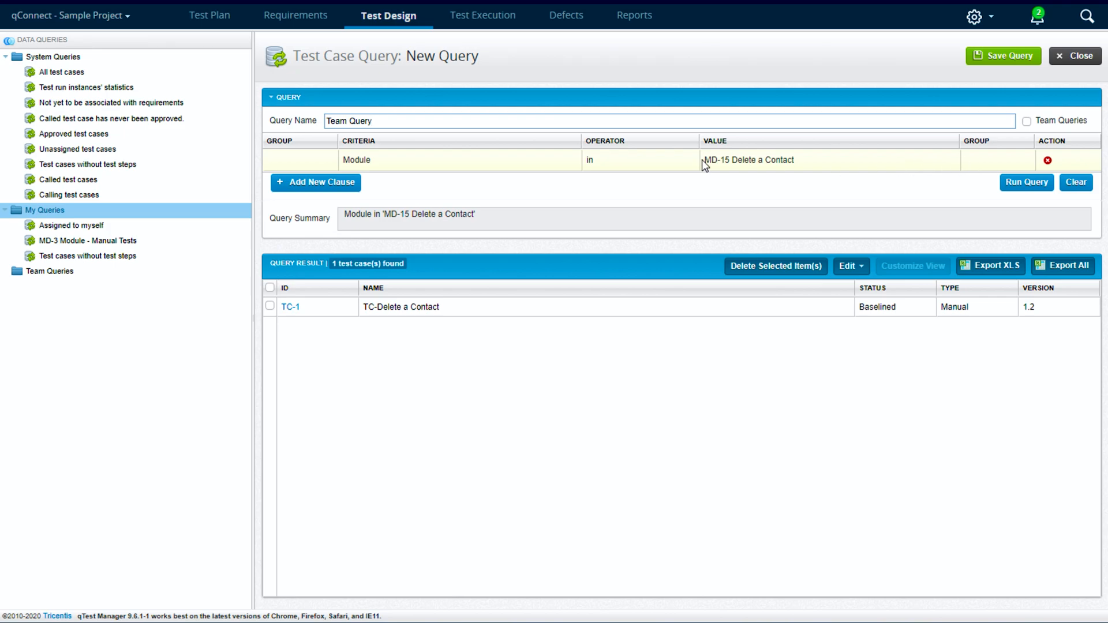
left_click(1027, 122)
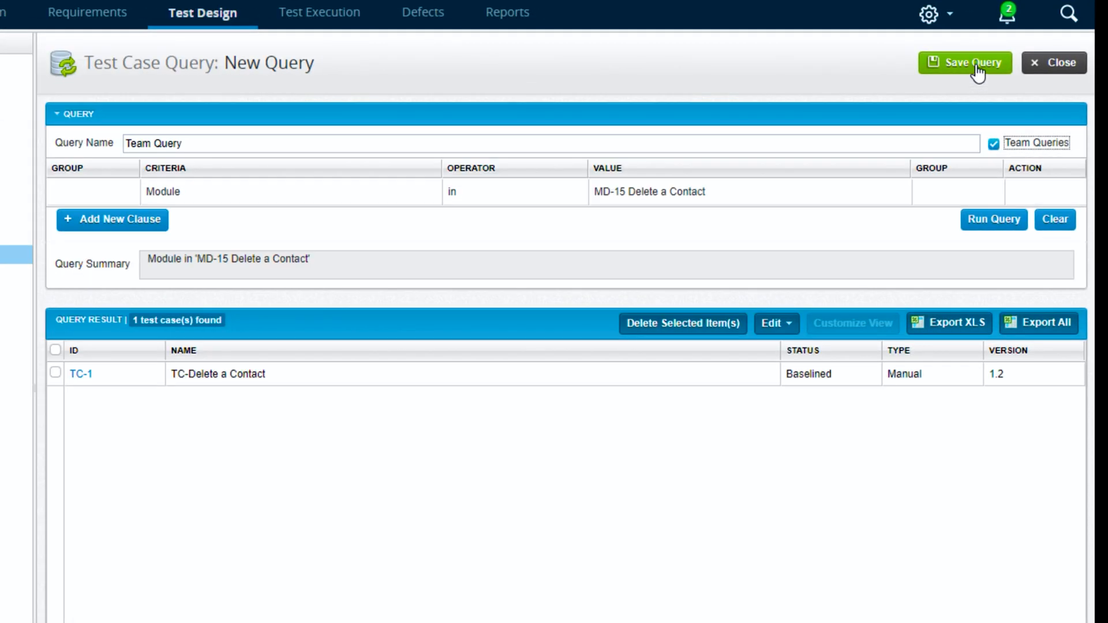
left_click(964, 62)
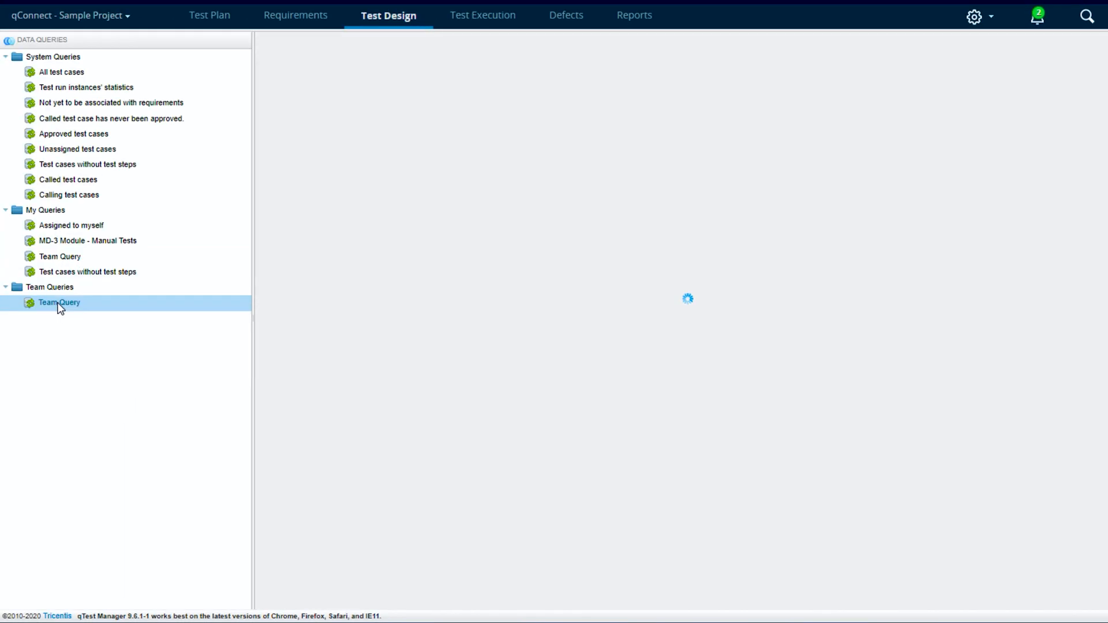
left_click(60, 303)
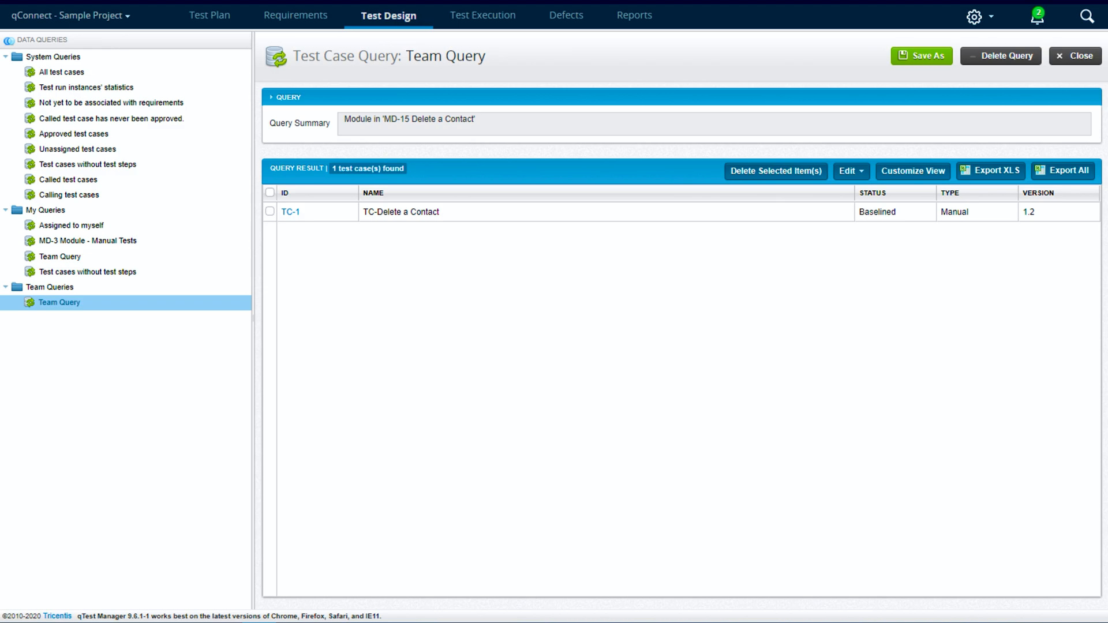
mouse_move(615, 421)
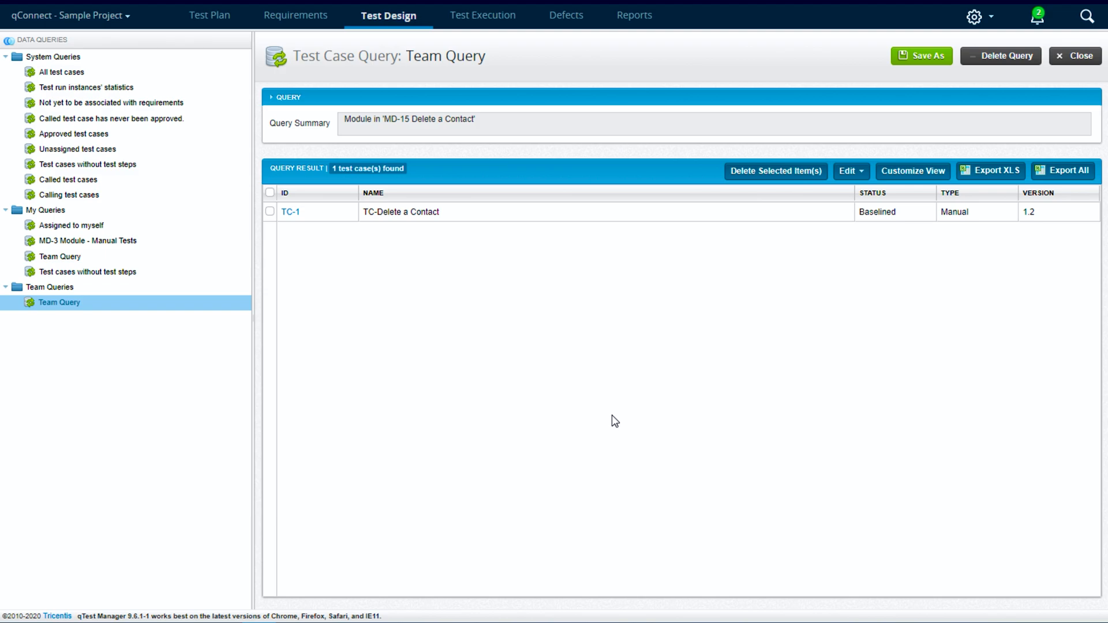
mouse_move(578, 367)
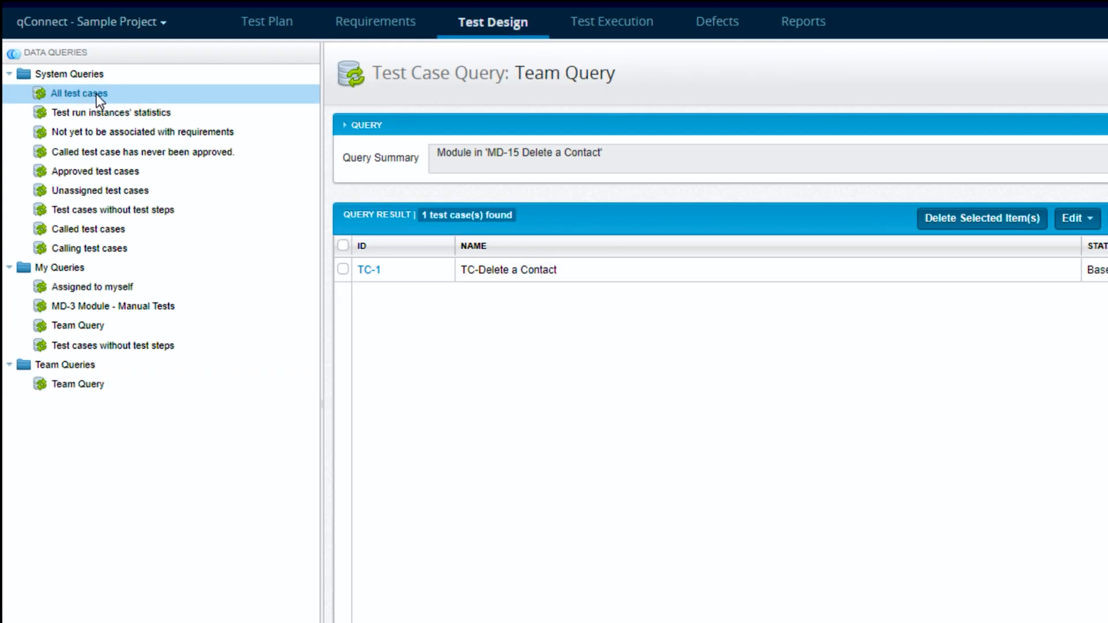
Add Assigned To to the All test cases grid view, save it, and scroll results
left_click(79, 92)
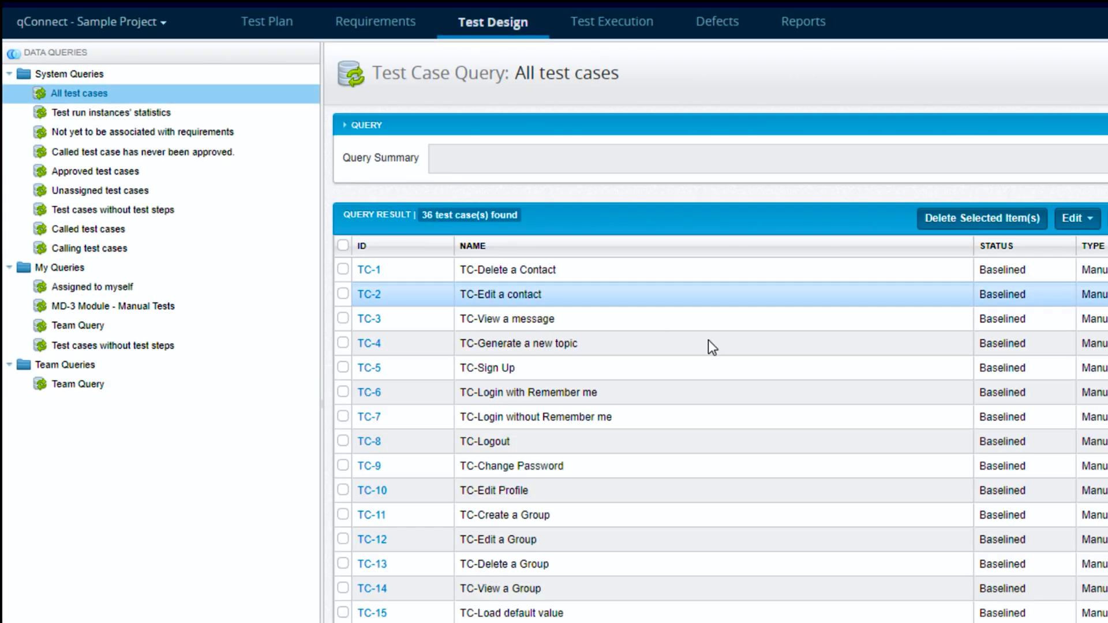
left_click(860, 183)
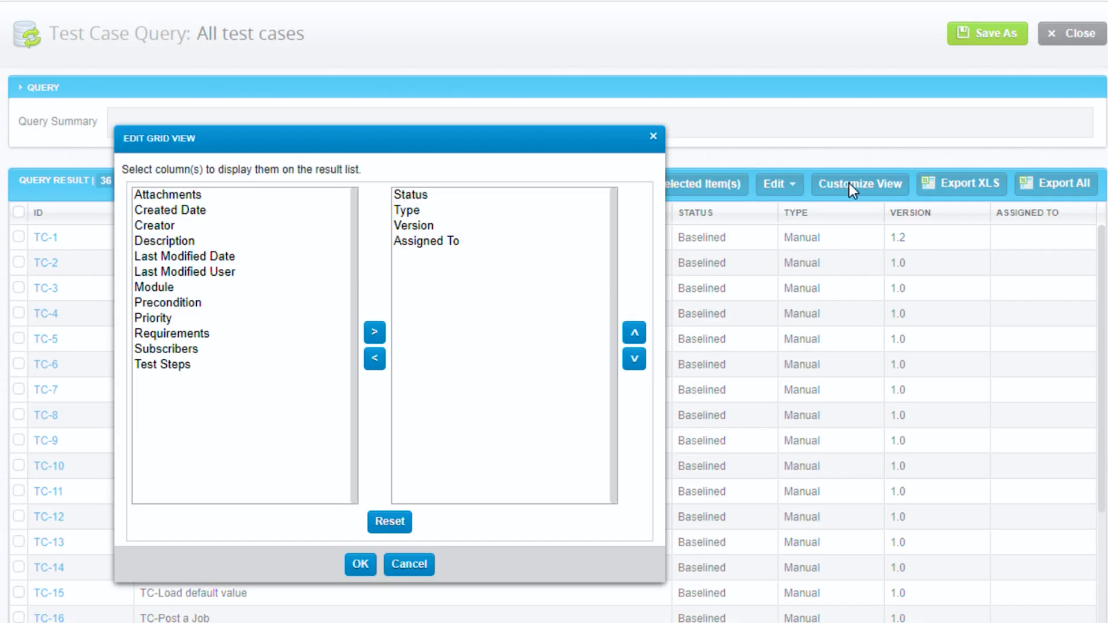
left_click(426, 241)
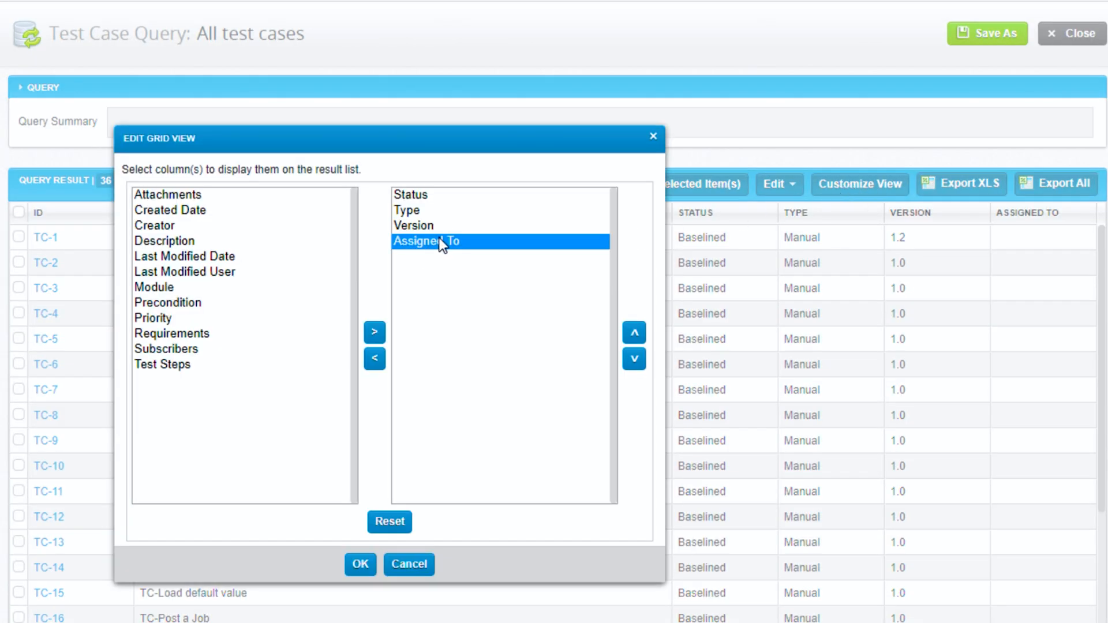
left_click(359, 565)
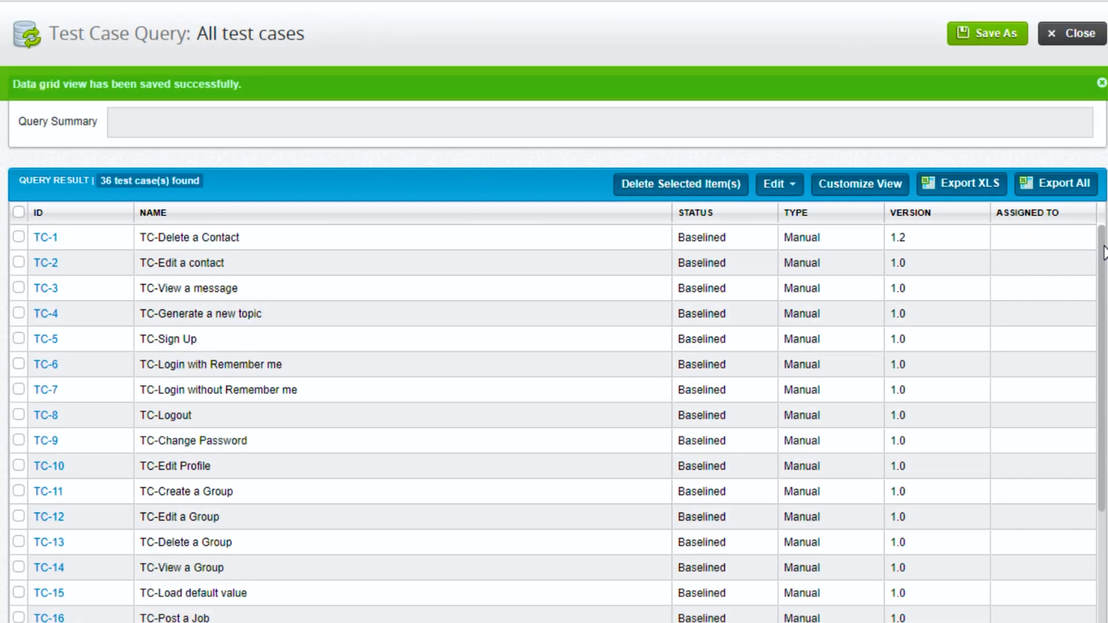
scroll("down", 3)
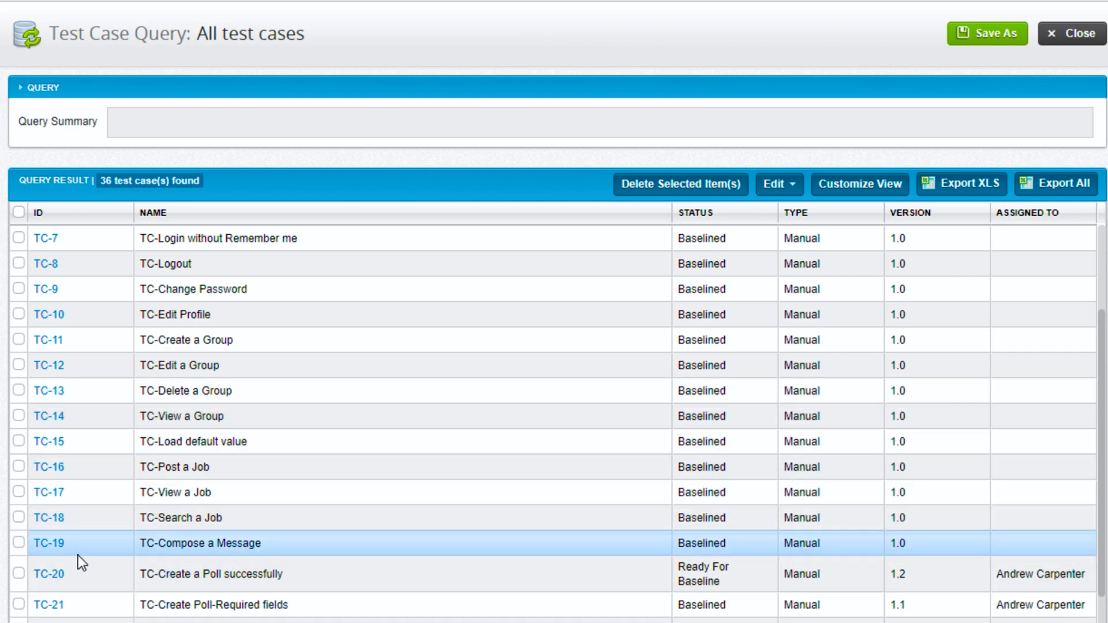
left_click(18, 542)
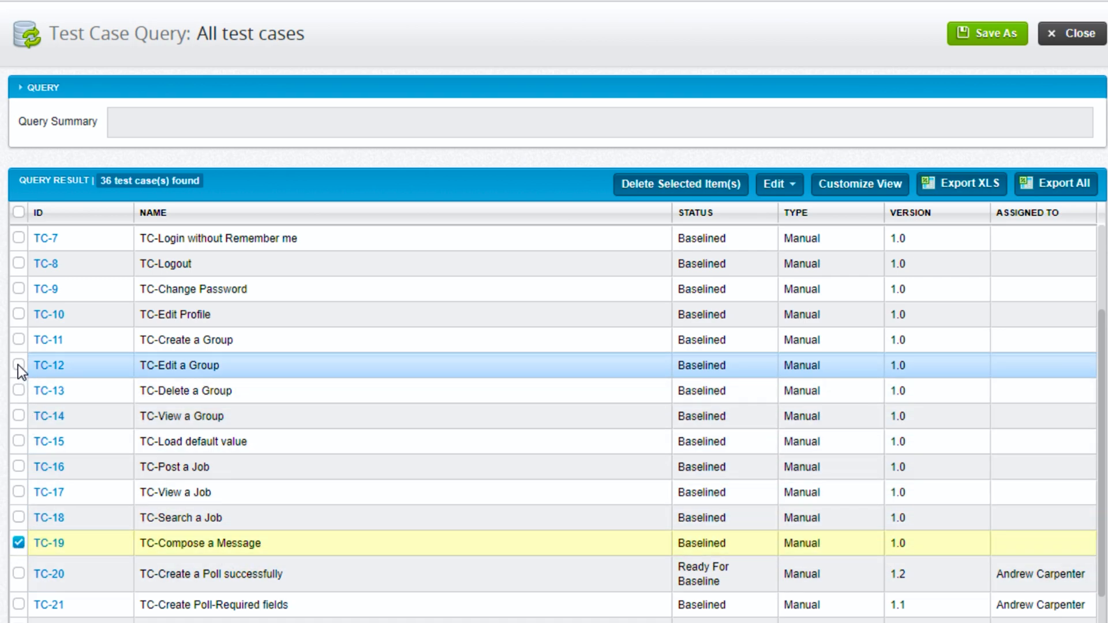
left_click(18, 366)
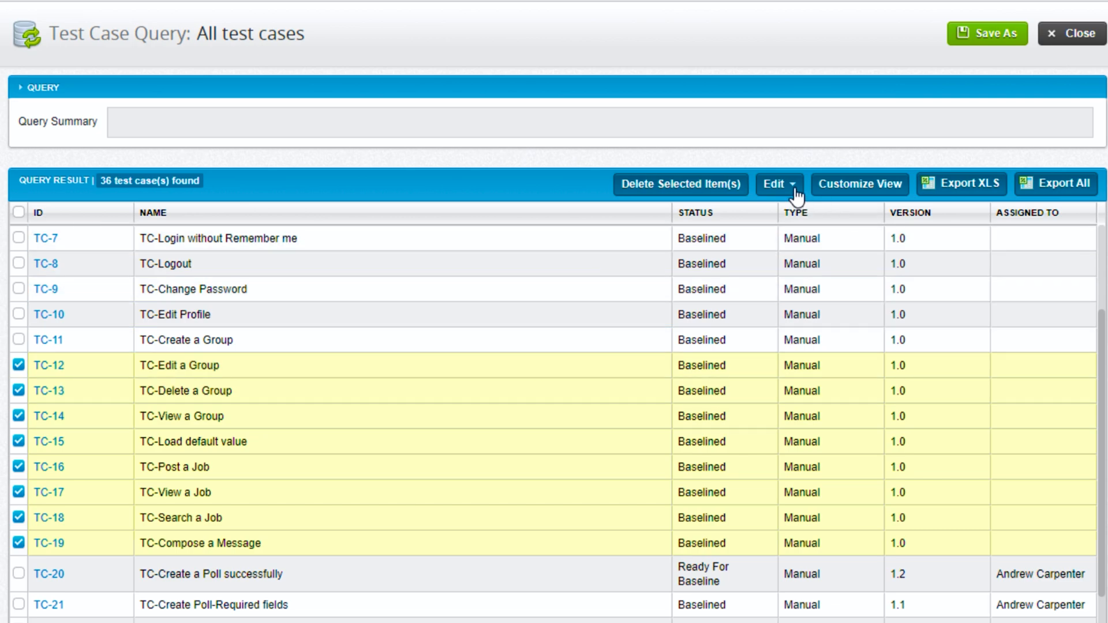
left_click(778, 184)
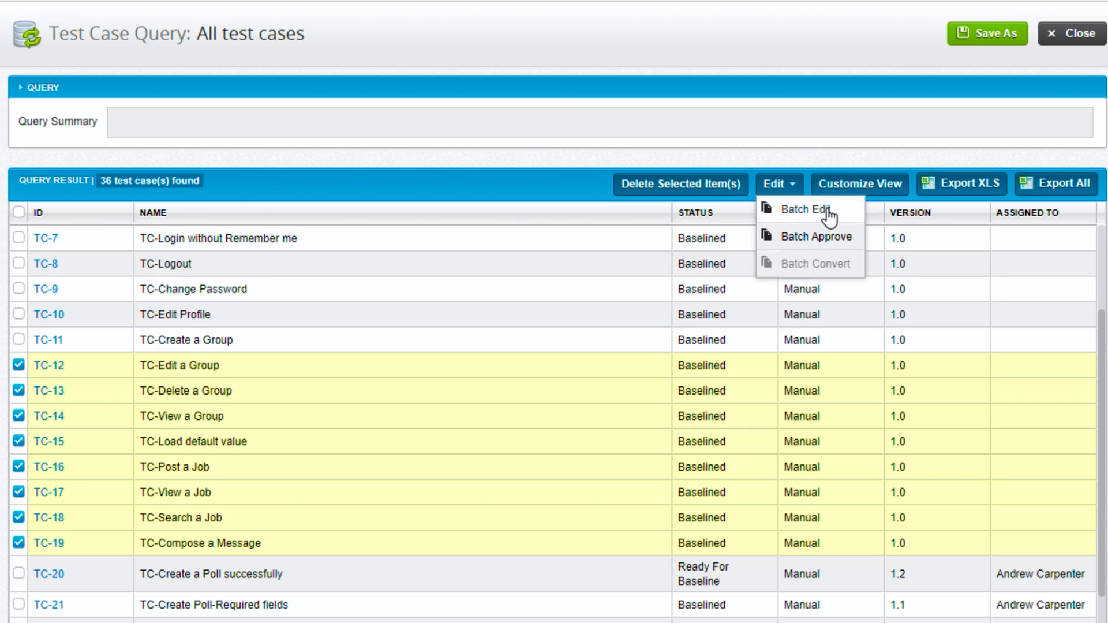
left_click(804, 209)
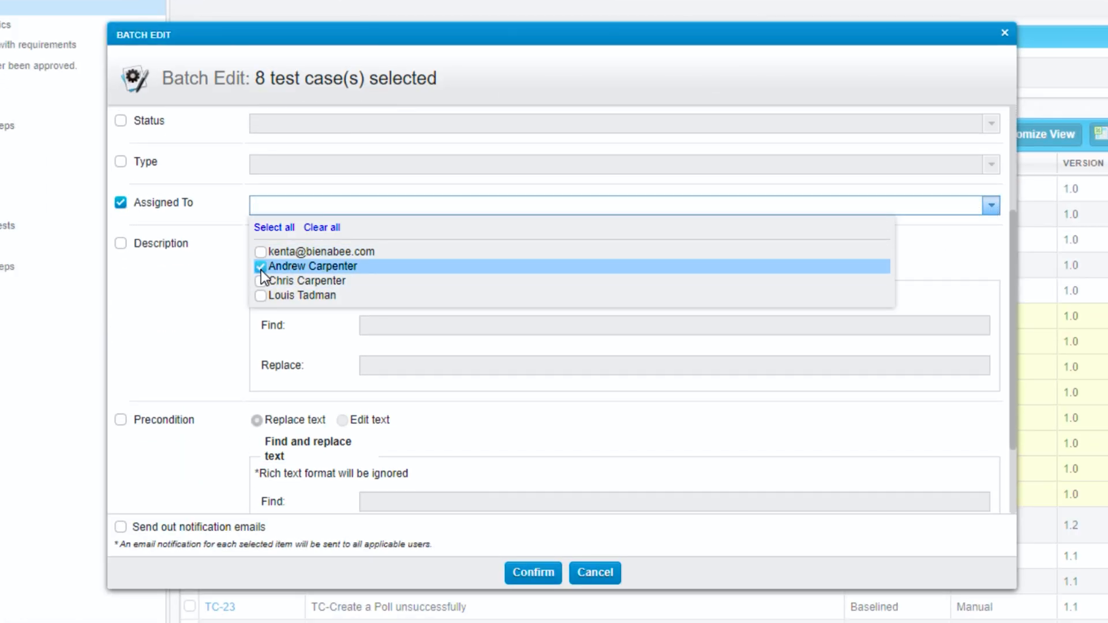
left_click(532, 573)
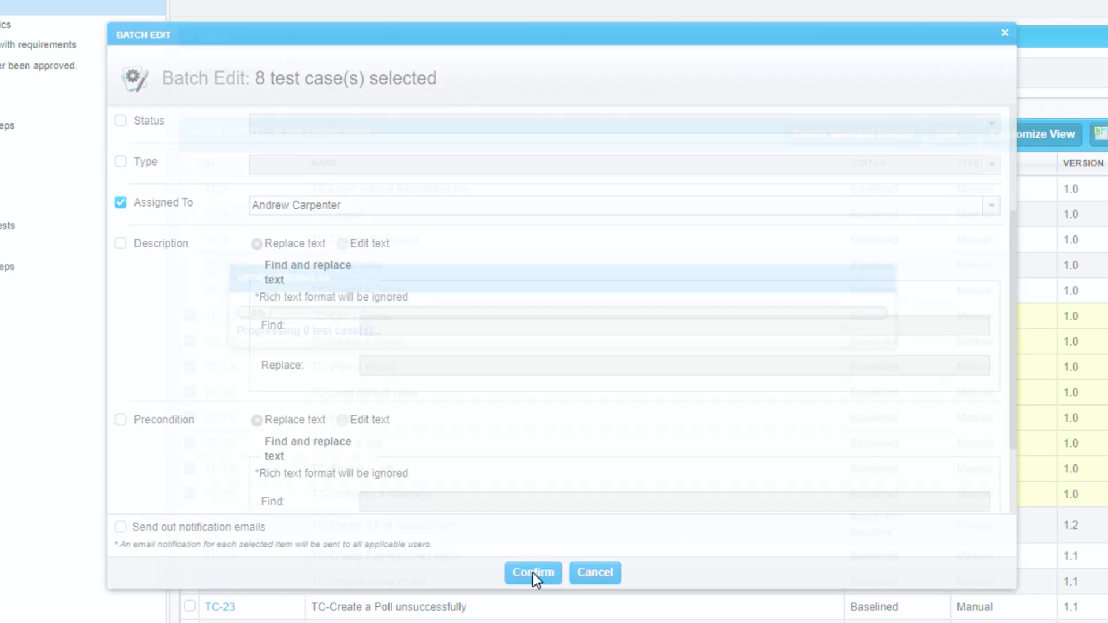
left_click(532, 573)
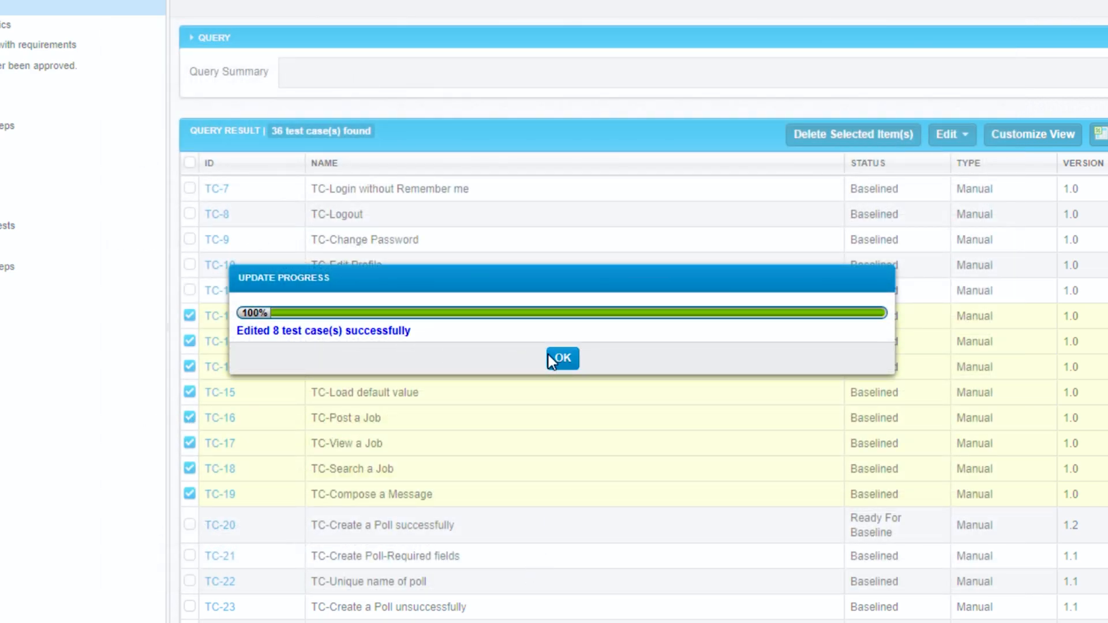
left_click(562, 359)
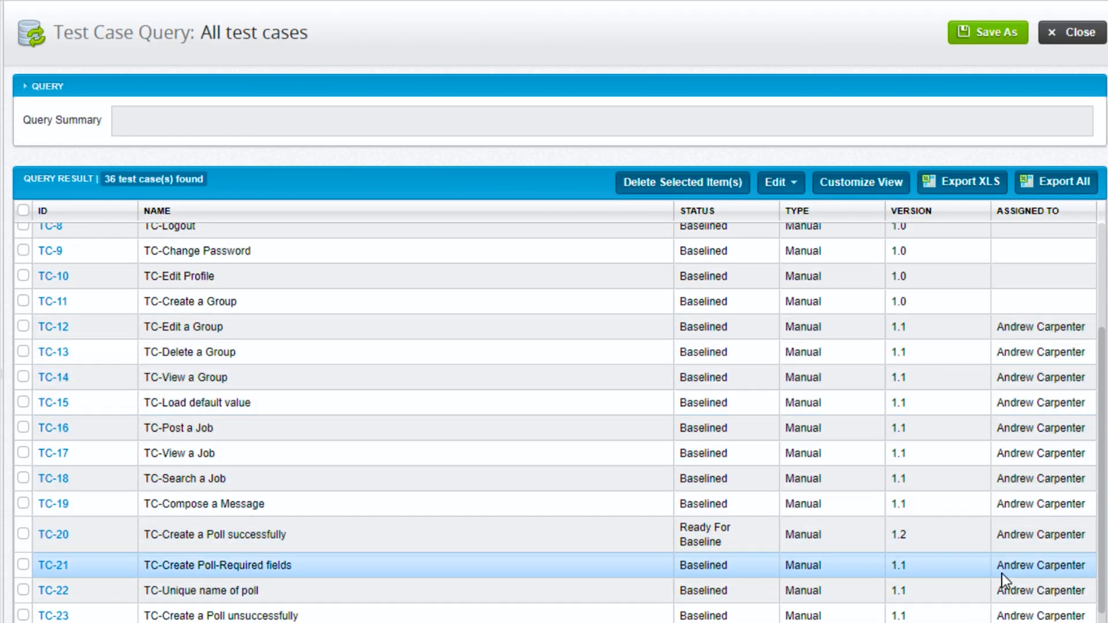
Batch-approve the five checked test cases TC-12 to TC-16, bringing them to version 2.0
left_click(177, 326)
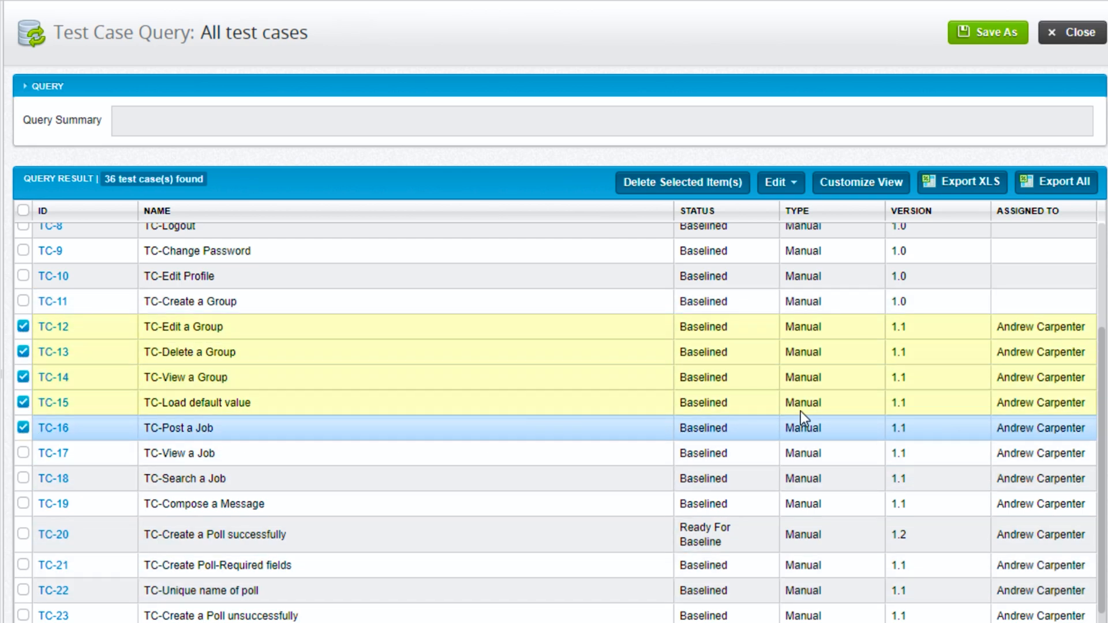
left_click(780, 182)
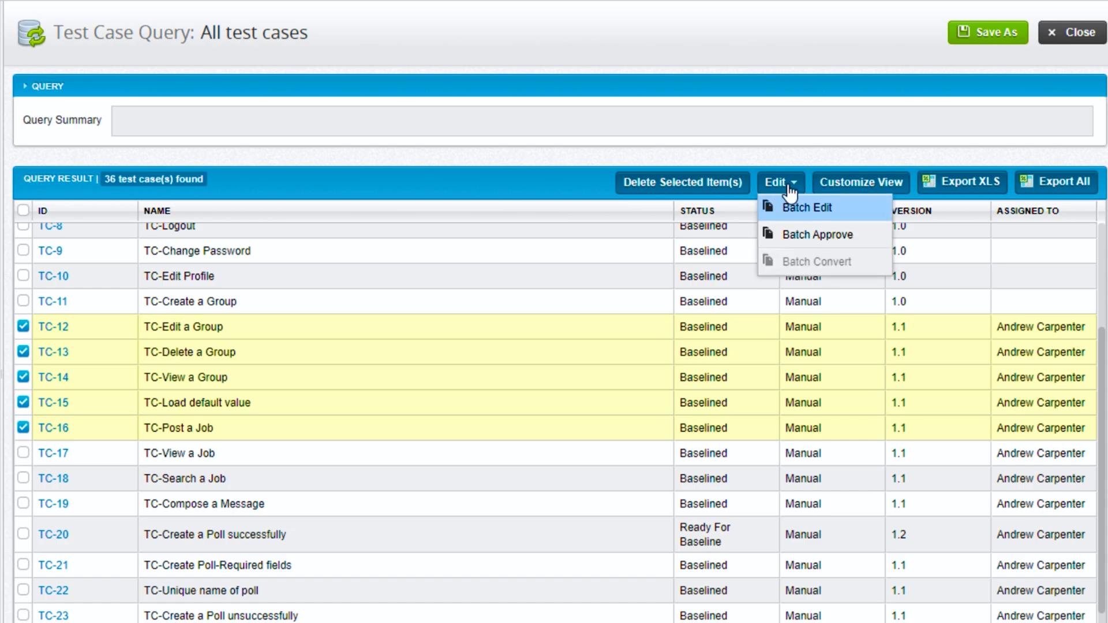
left_click(818, 234)
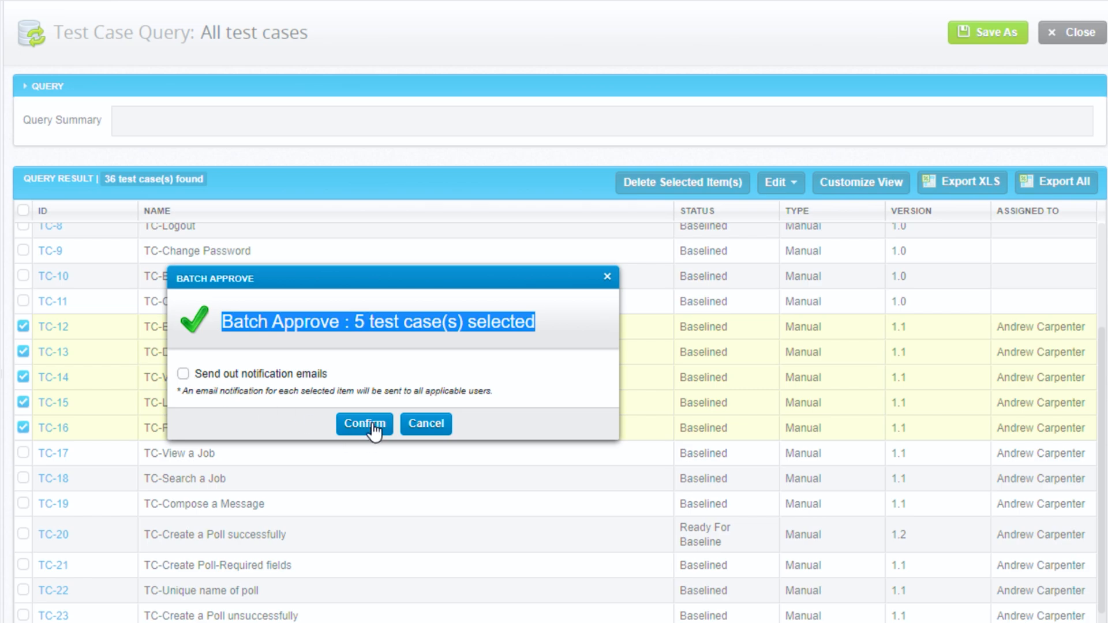
left_click(364, 425)
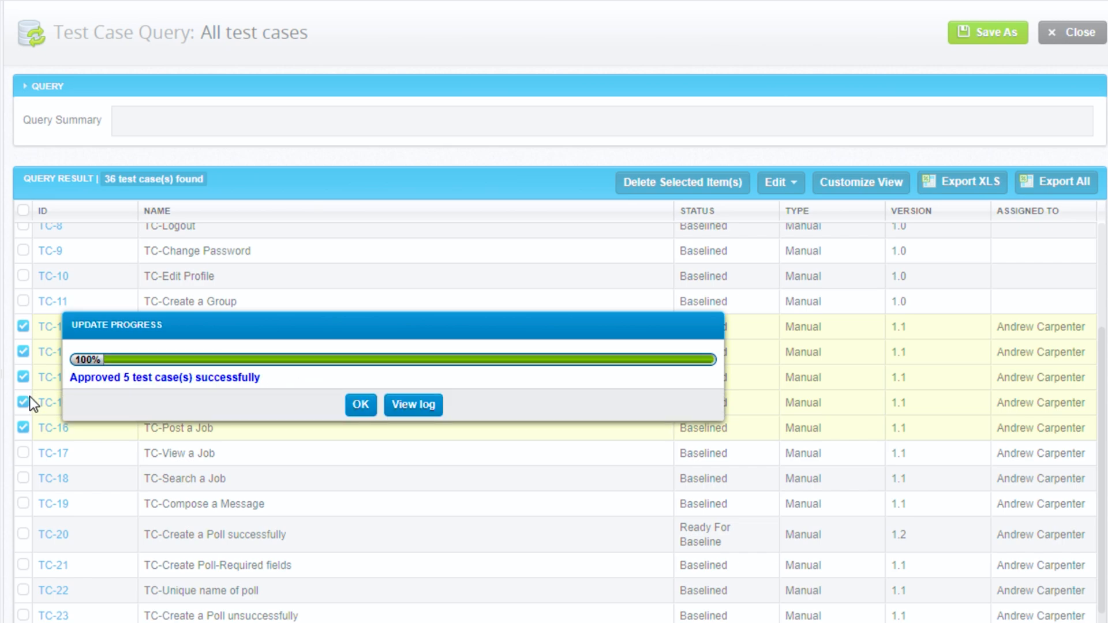
left_click(360, 406)
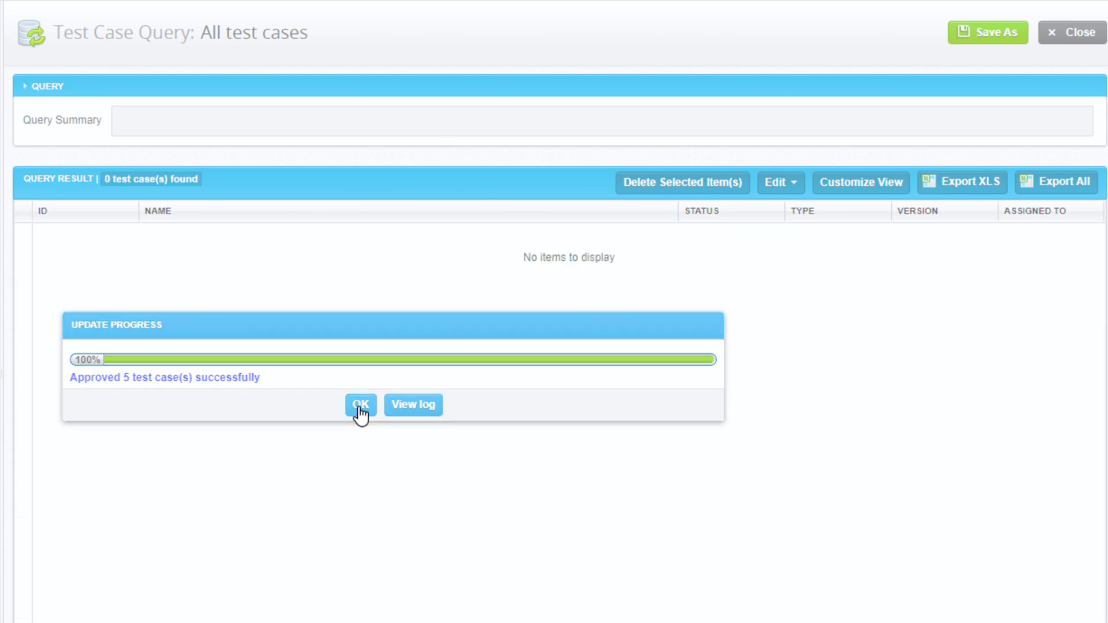
left_click(360, 405)
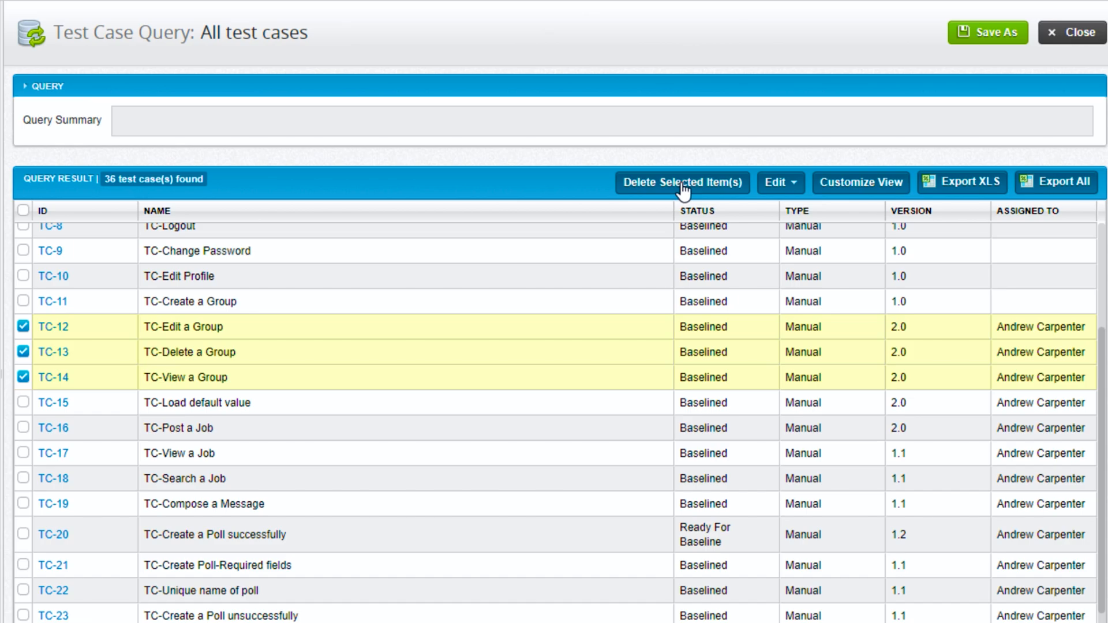
left_click(681, 182)
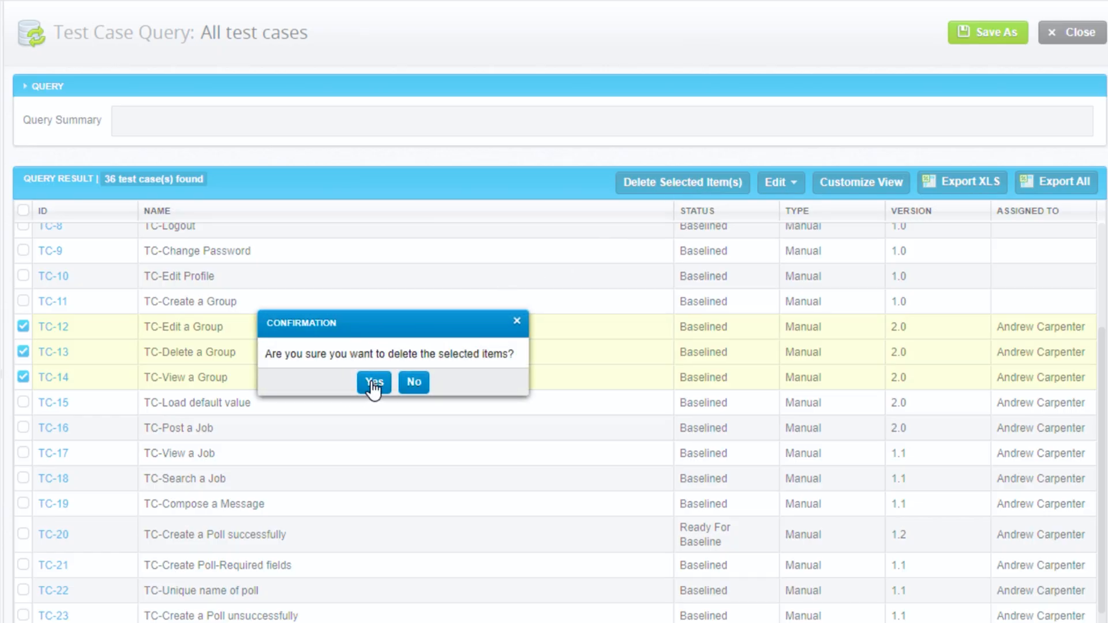
mouse_move(31, 325)
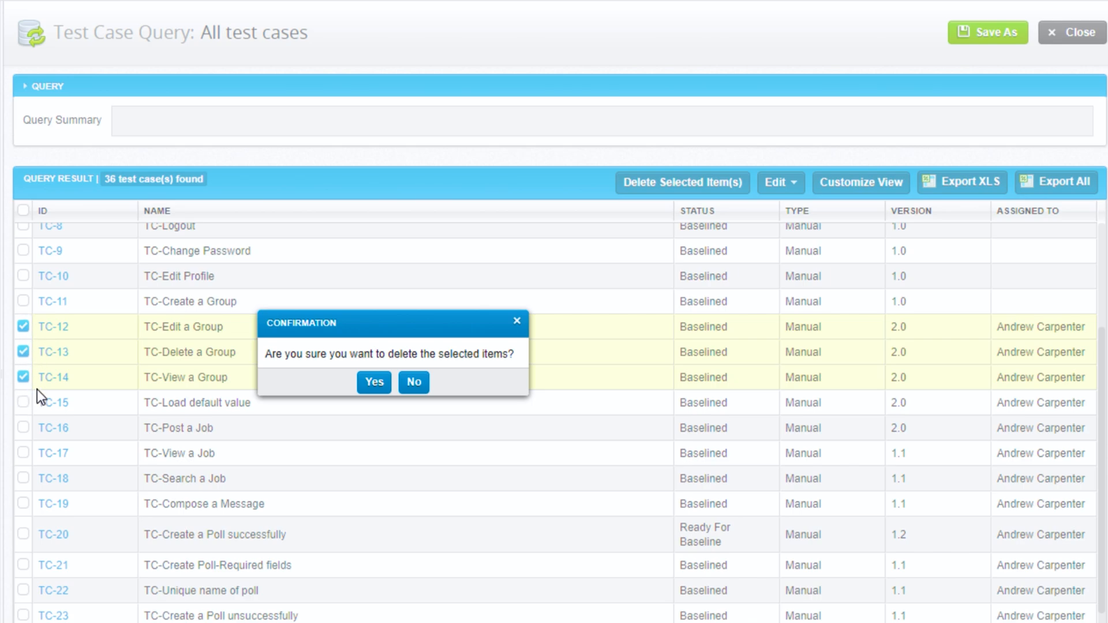
mouse_move(414, 381)
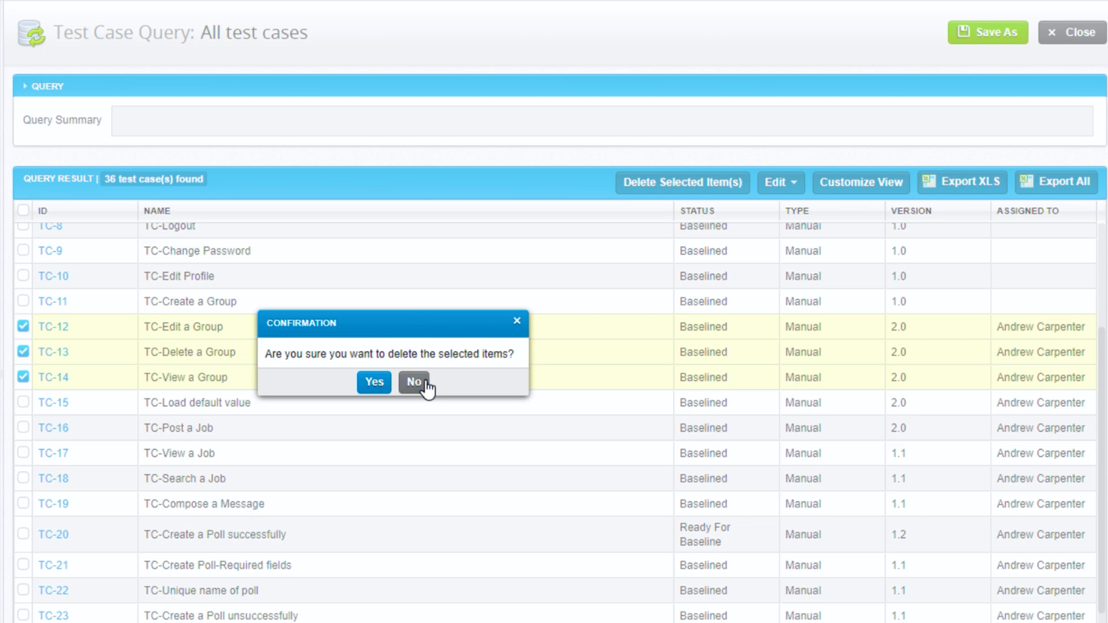
left_click(414, 382)
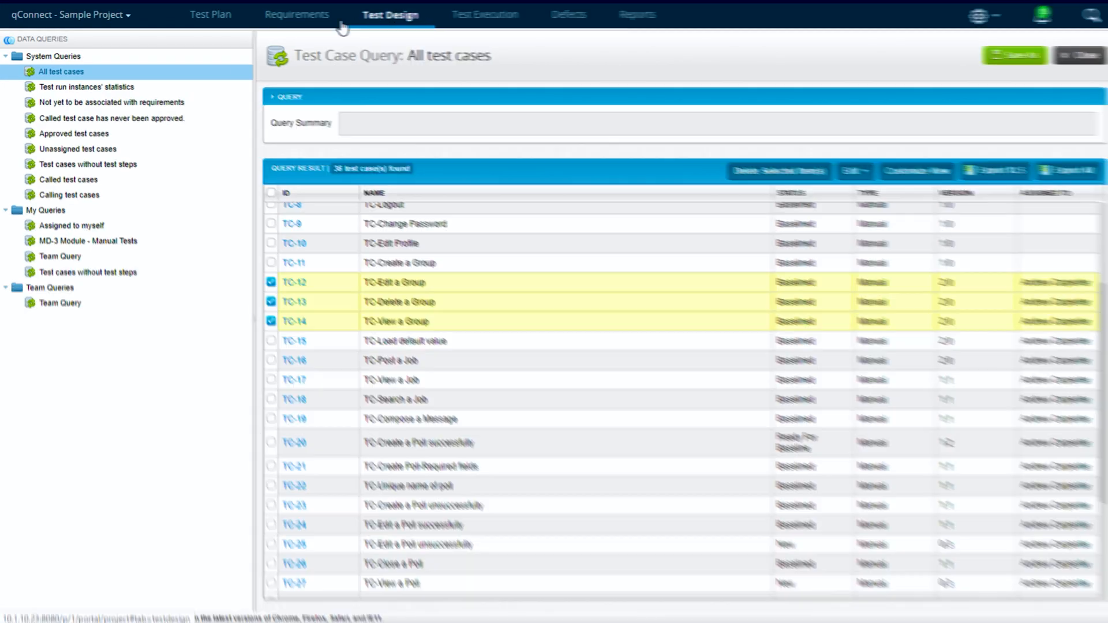
Visit Requirements, Test Execution and Data Query, then return to the MD-10 Manage Event query
left_click(360, 13)
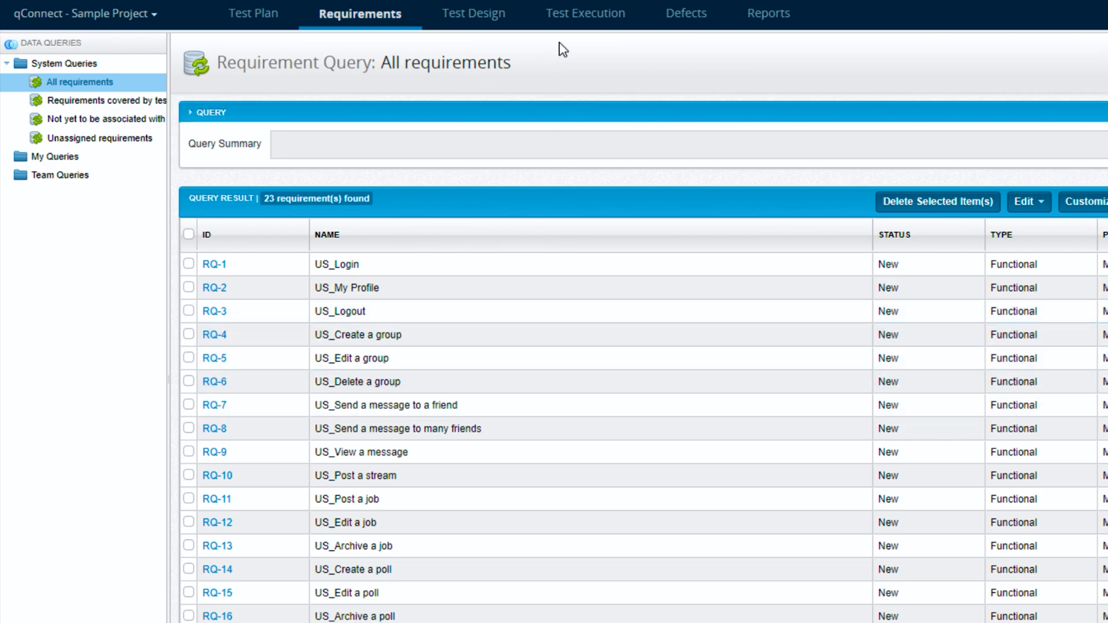
left_click(582, 12)
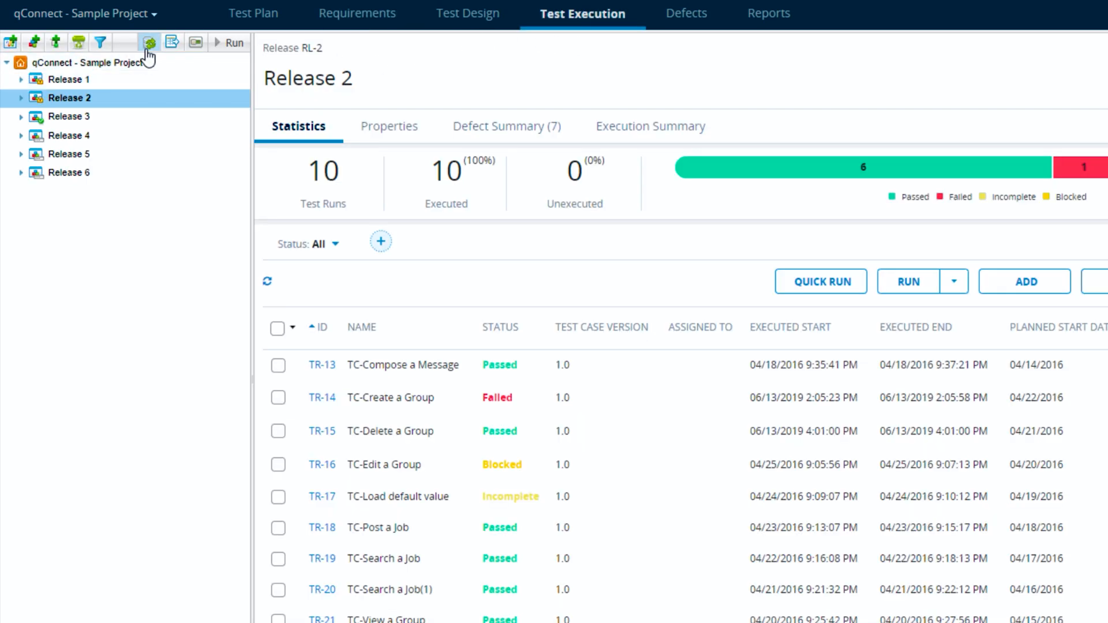
left_click(148, 42)
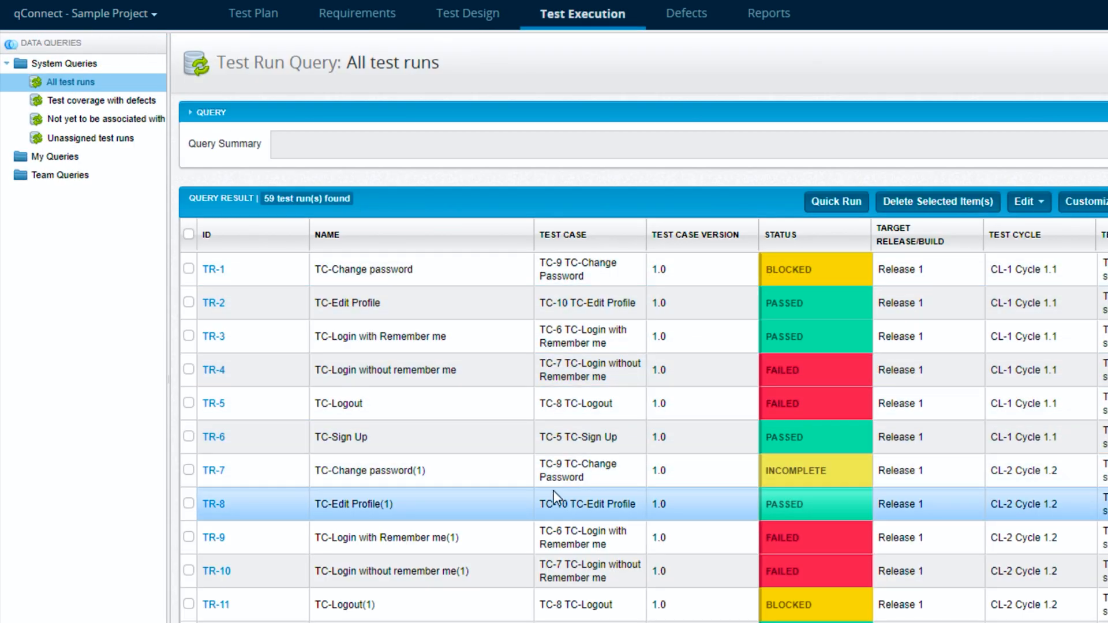
left_click(255, 12)
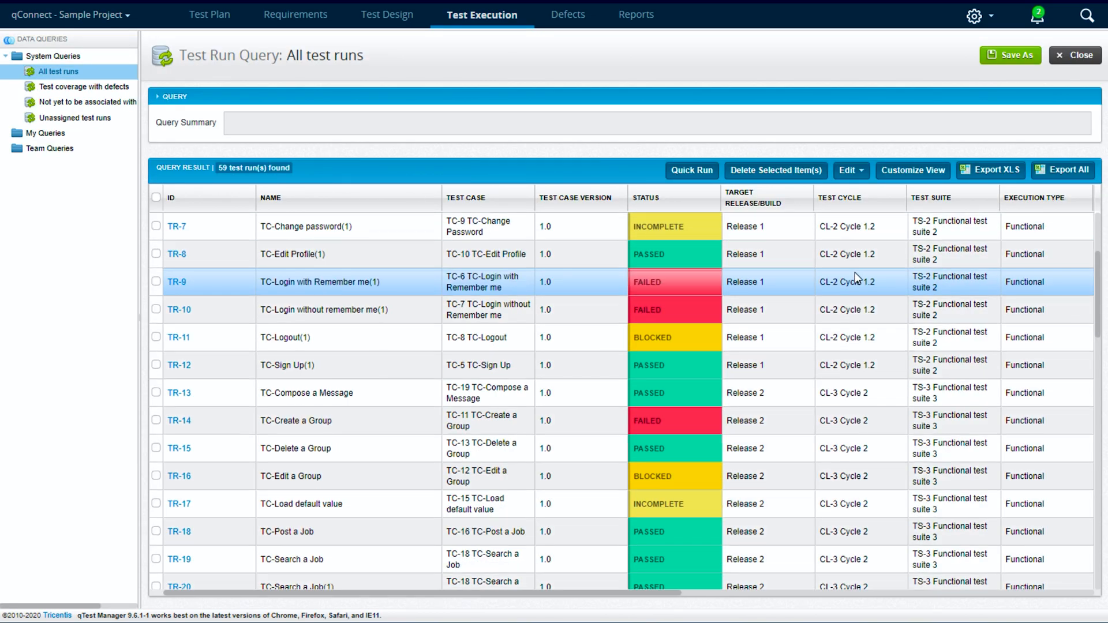
left_click(387, 14)
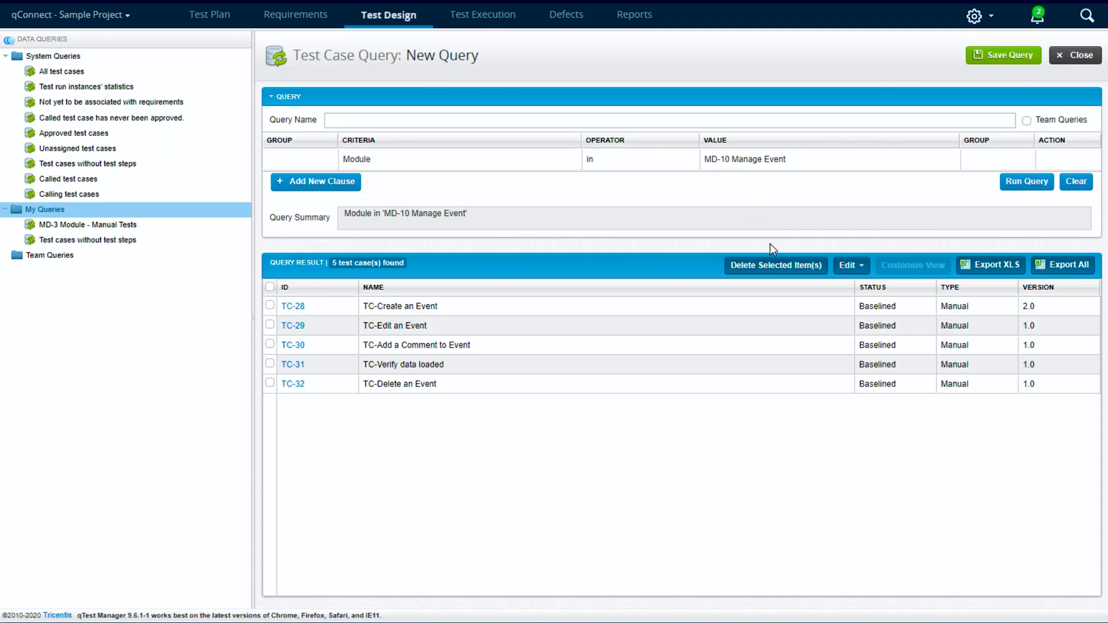
Select all five MD-10 Manage Event results and launch Batch Edit on them
left_click(270, 287)
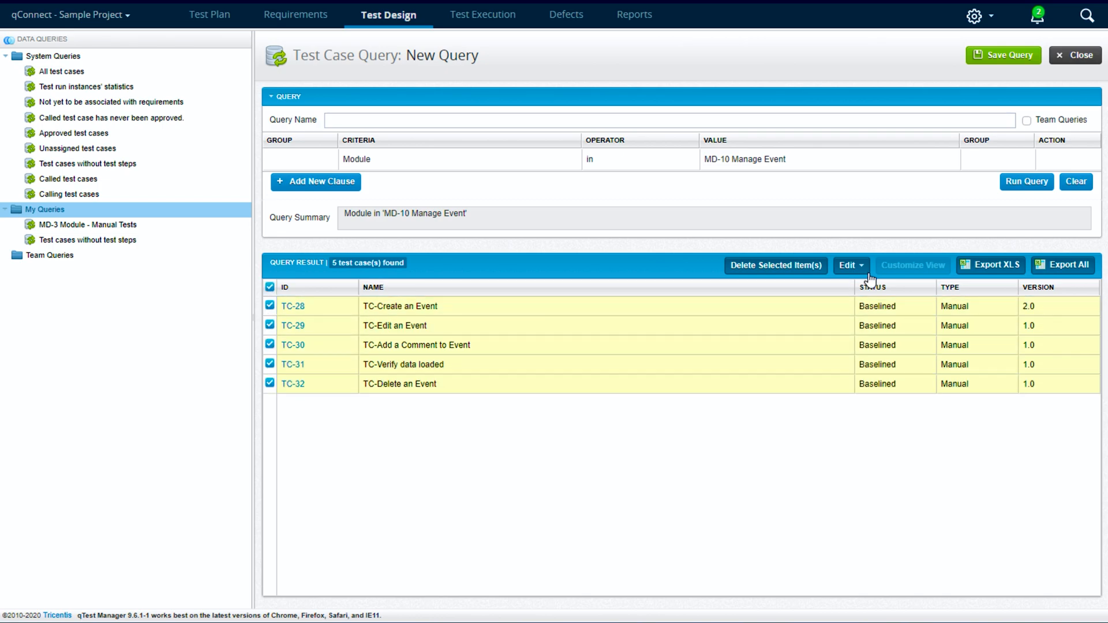
left_click(847, 265)
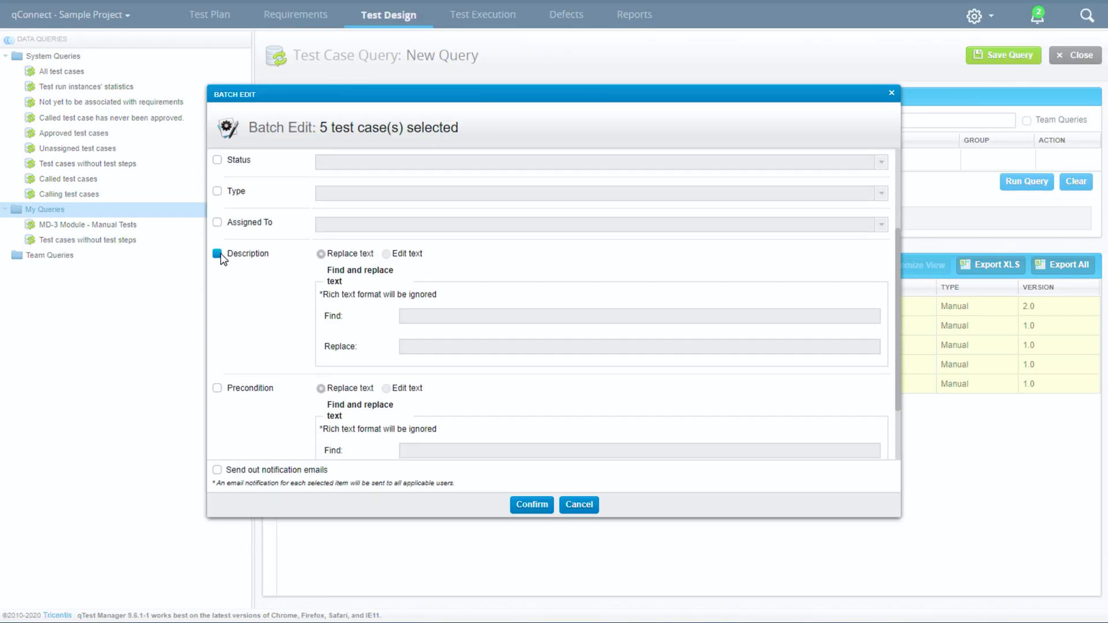